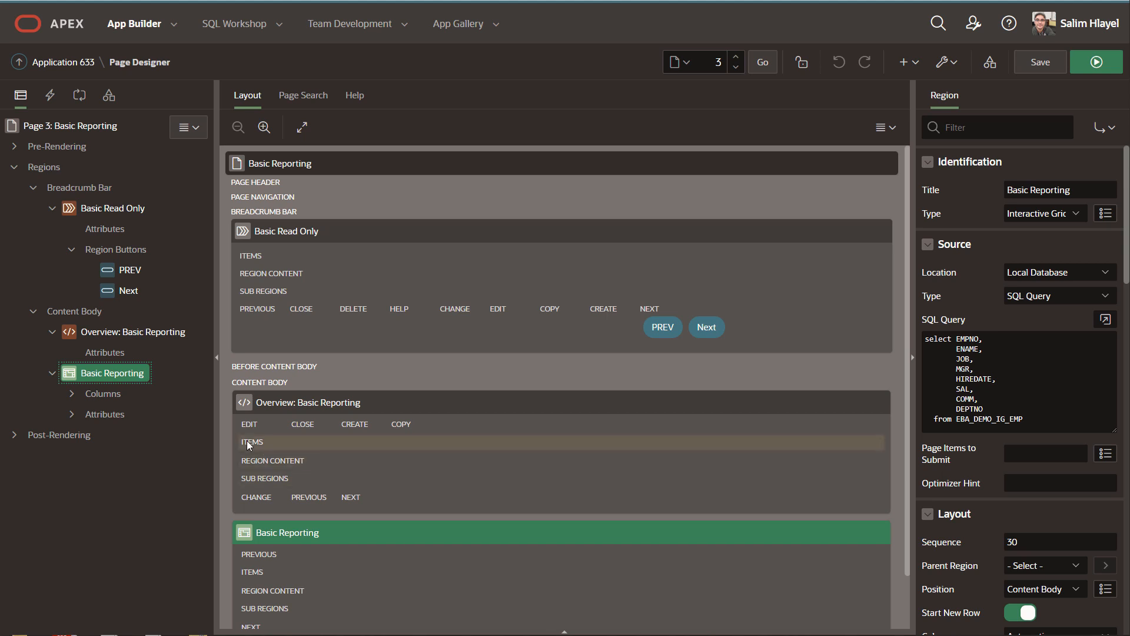
mouse_move(112, 372)
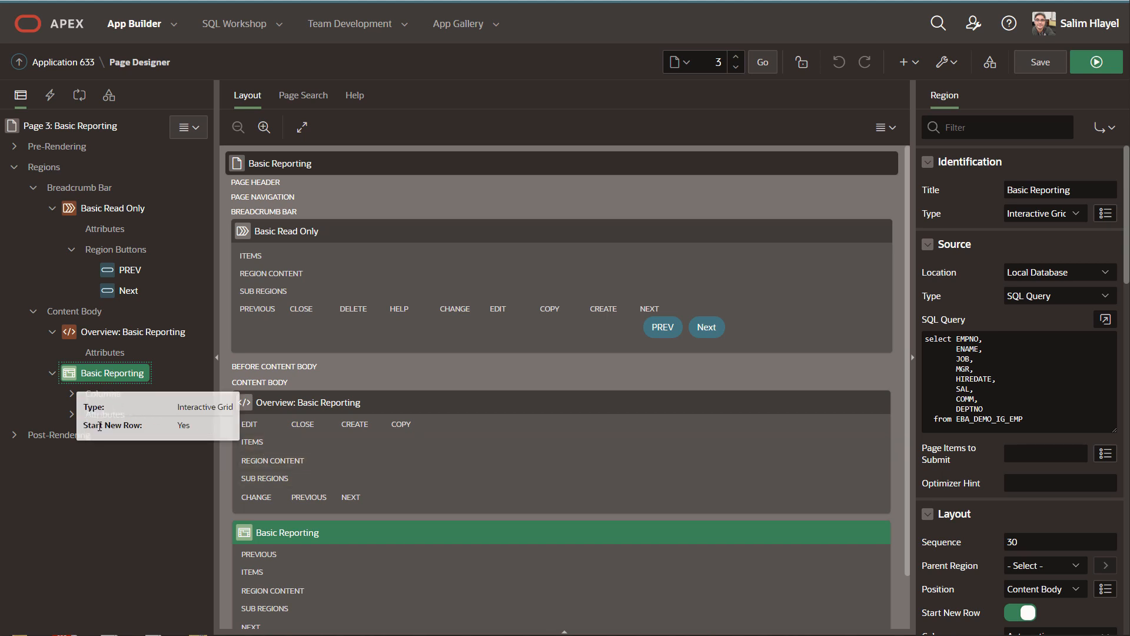
Step: Filter the Basic Reporting region's attributes by 'down' to reveal the Download group
click(105, 415)
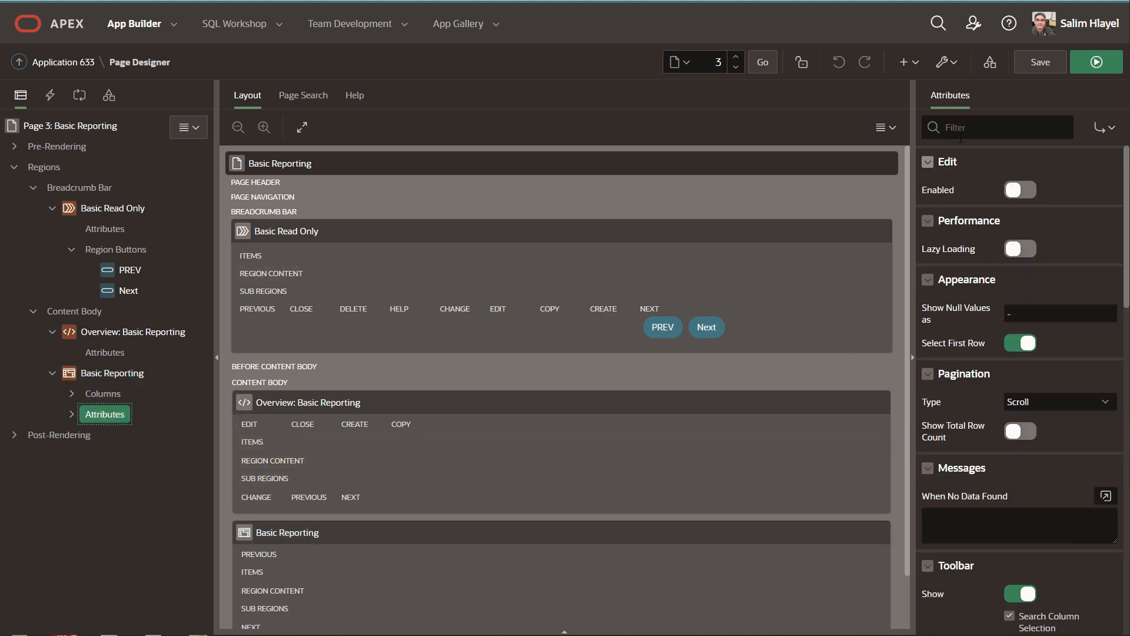
text(downl)
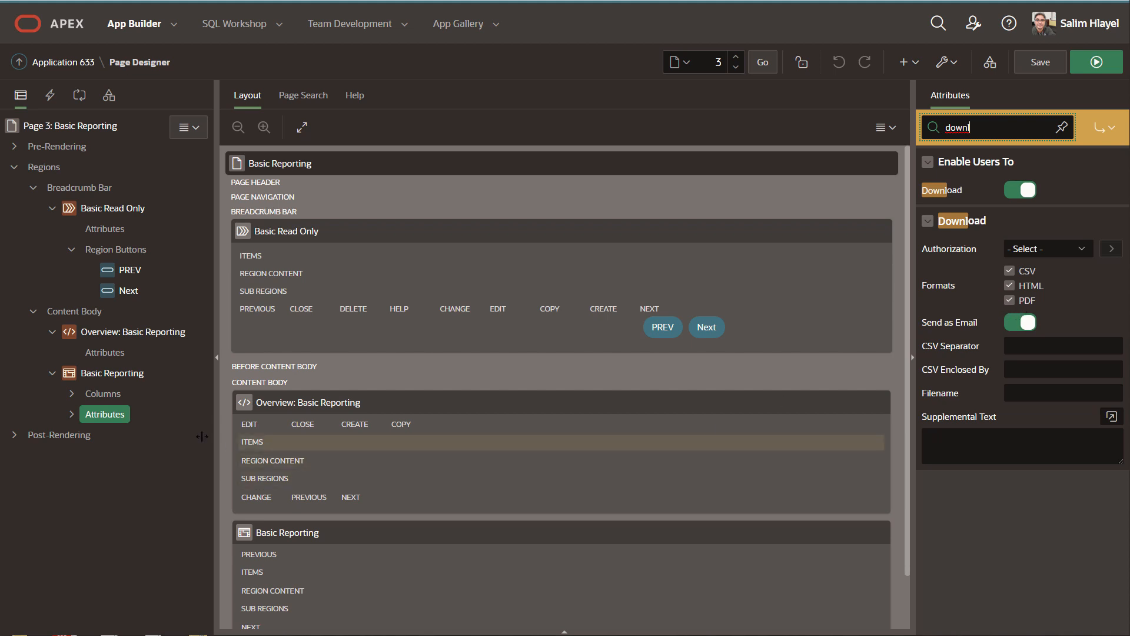
Step: Show the Printing attributes with page size, header and column heading font options
click(120, 455)
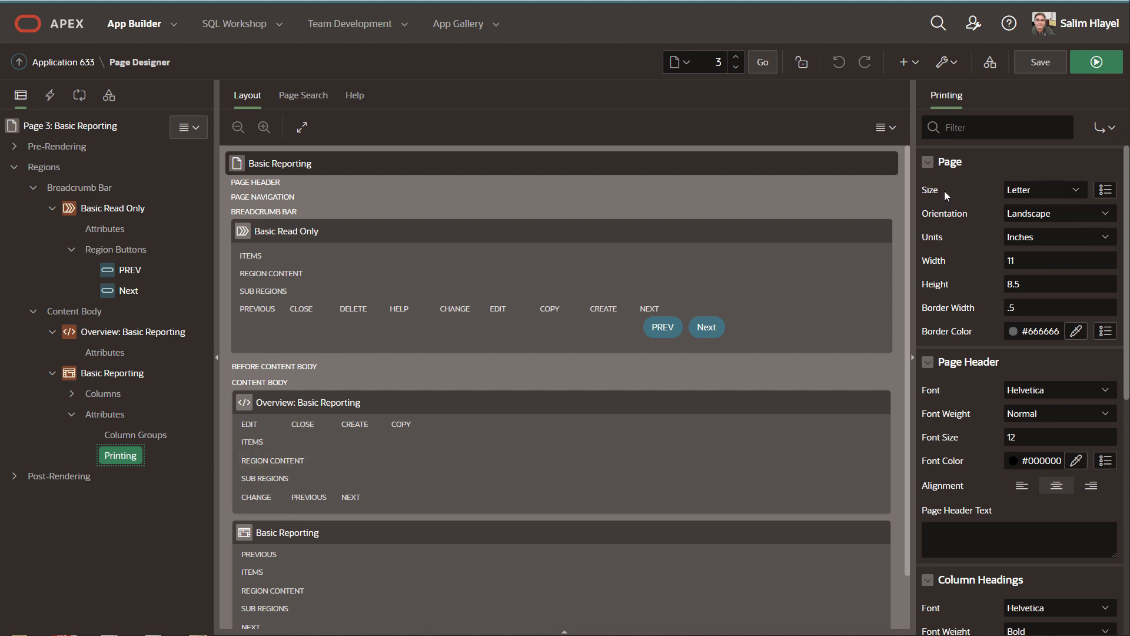
mouse_move(977, 182)
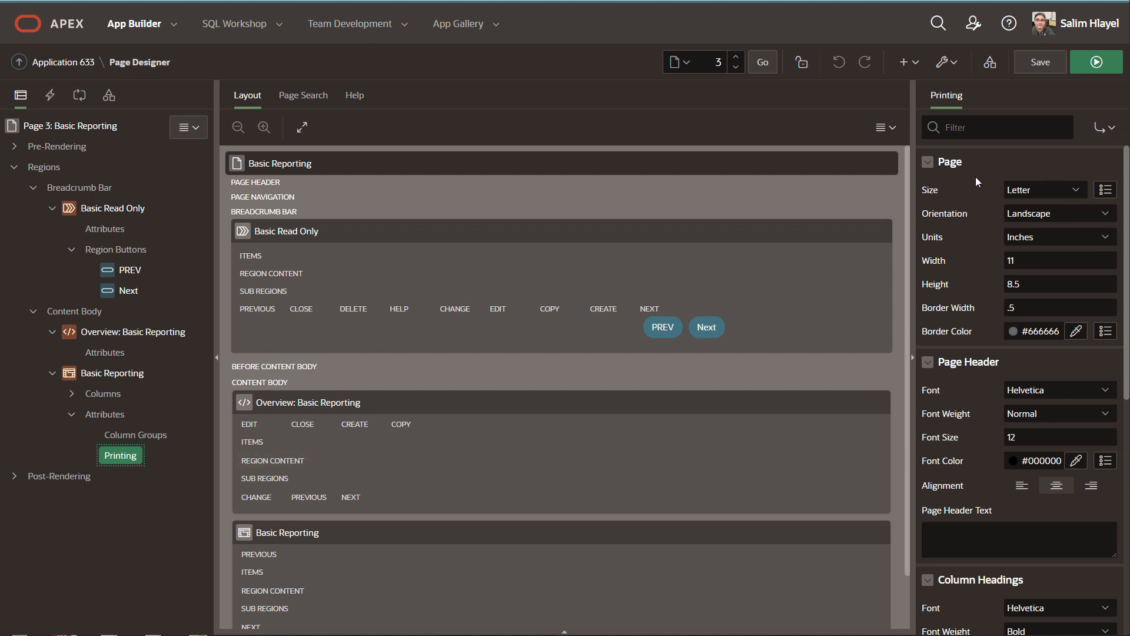
mouse_move(987, 313)
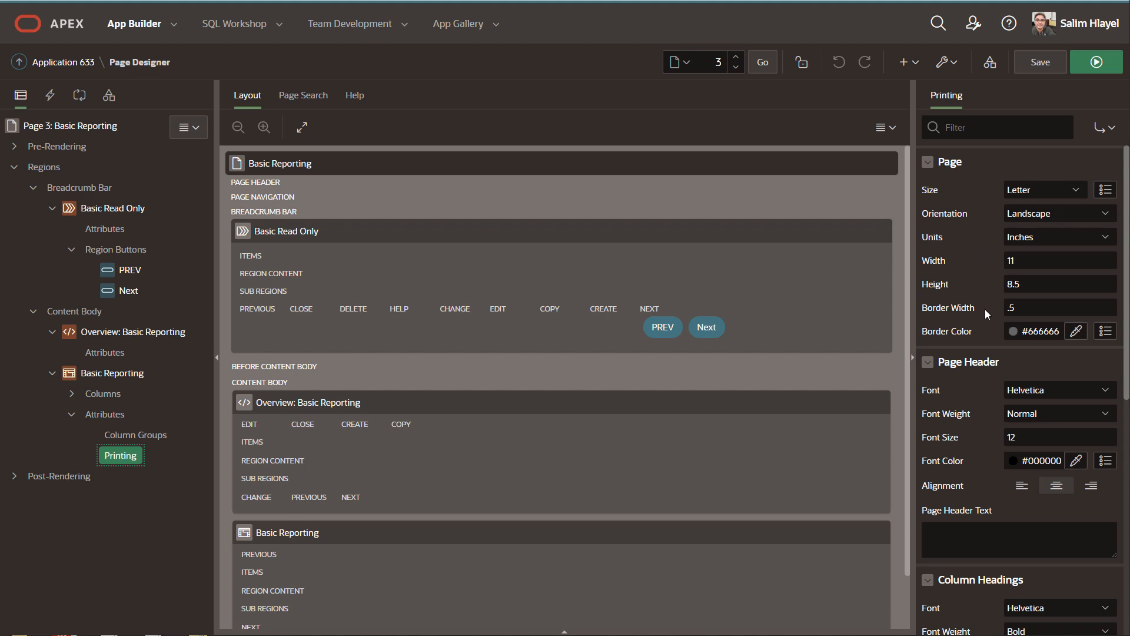
mouse_move(973, 284)
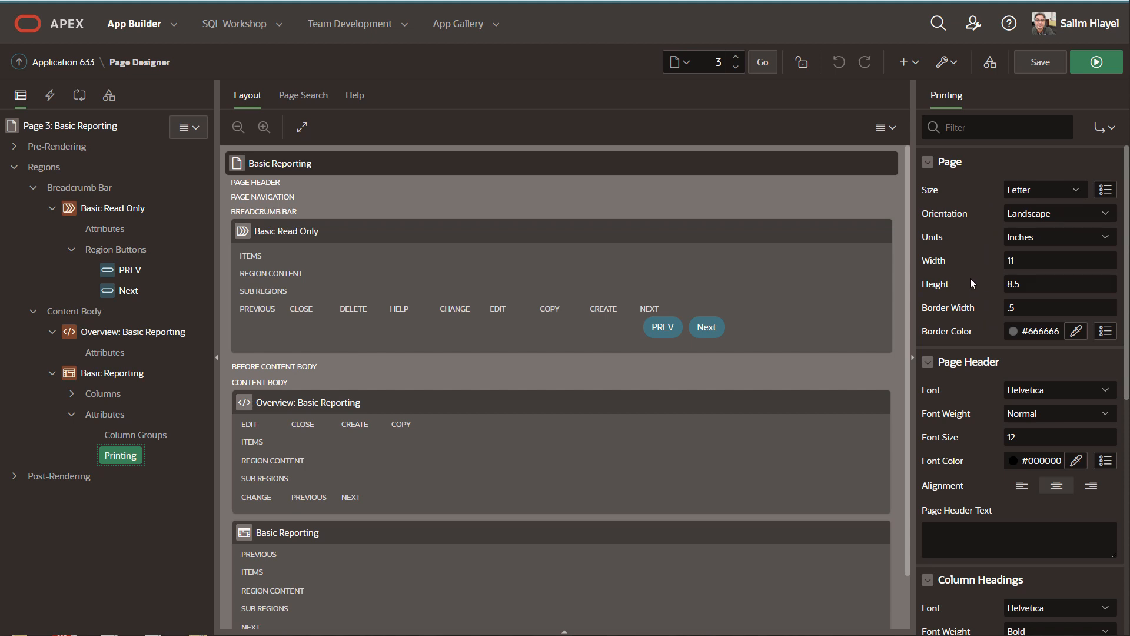
mouse_move(968, 299)
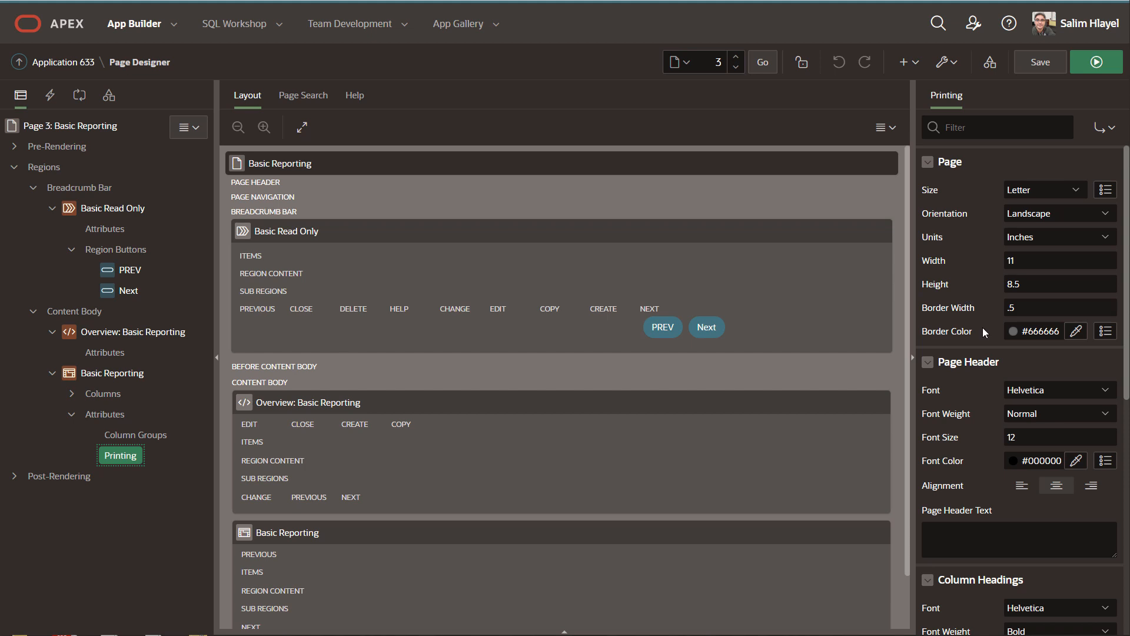
scroll(down, 3)
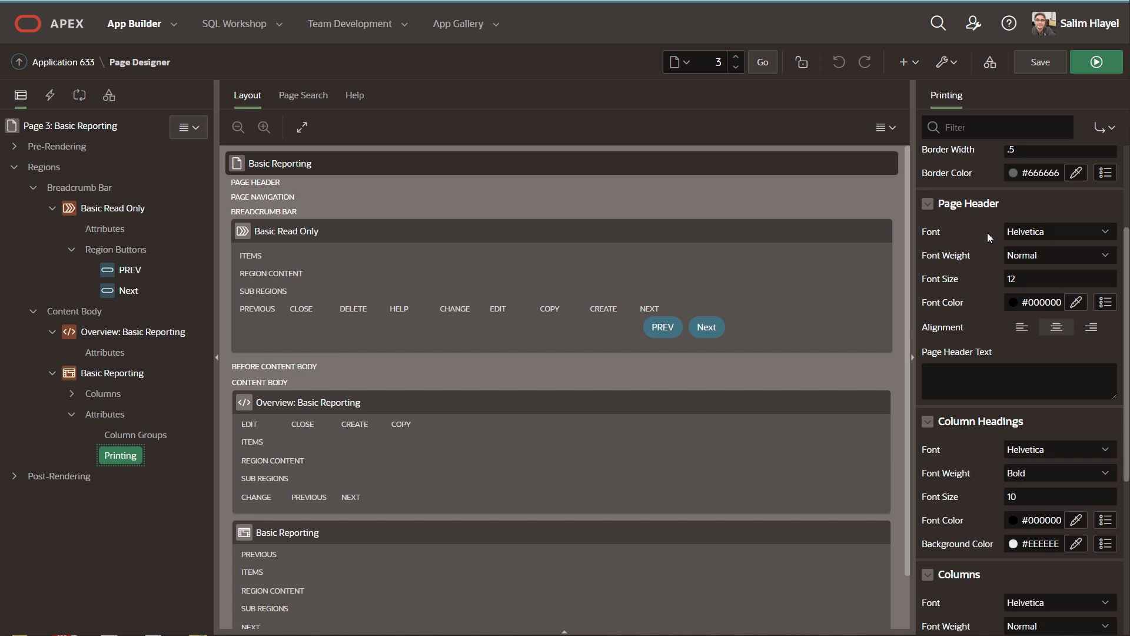
mouse_move(1014, 292)
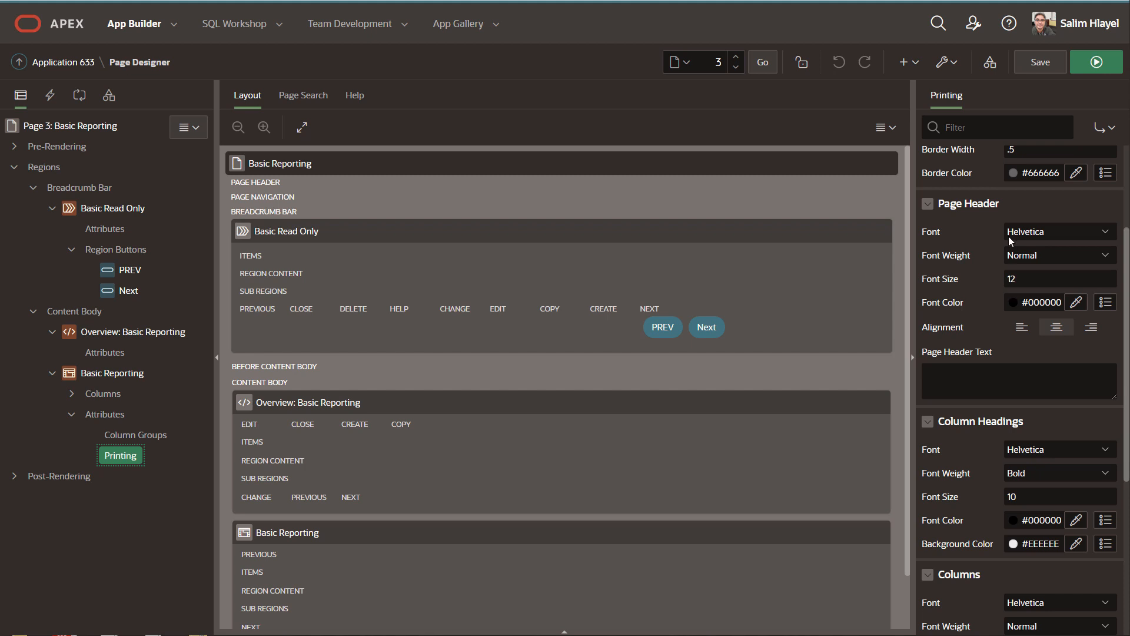
mouse_move(984, 313)
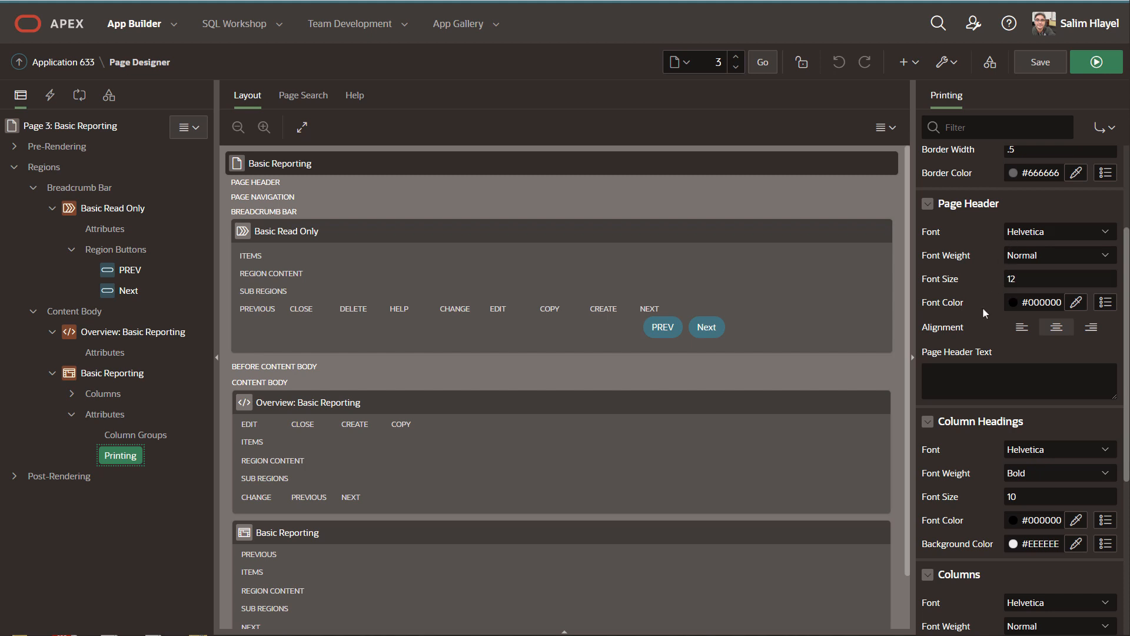
mouse_move(983, 370)
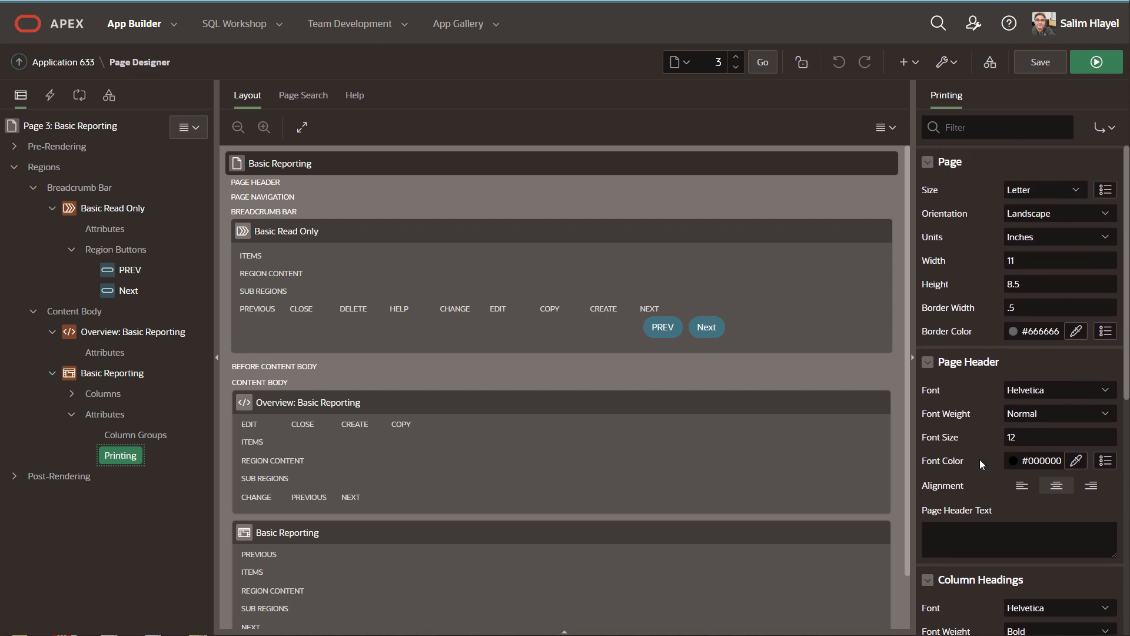
Step: Set print page size to A4 with header 'Employee Report' and a 'Confidi…' footer text
click(1045, 188)
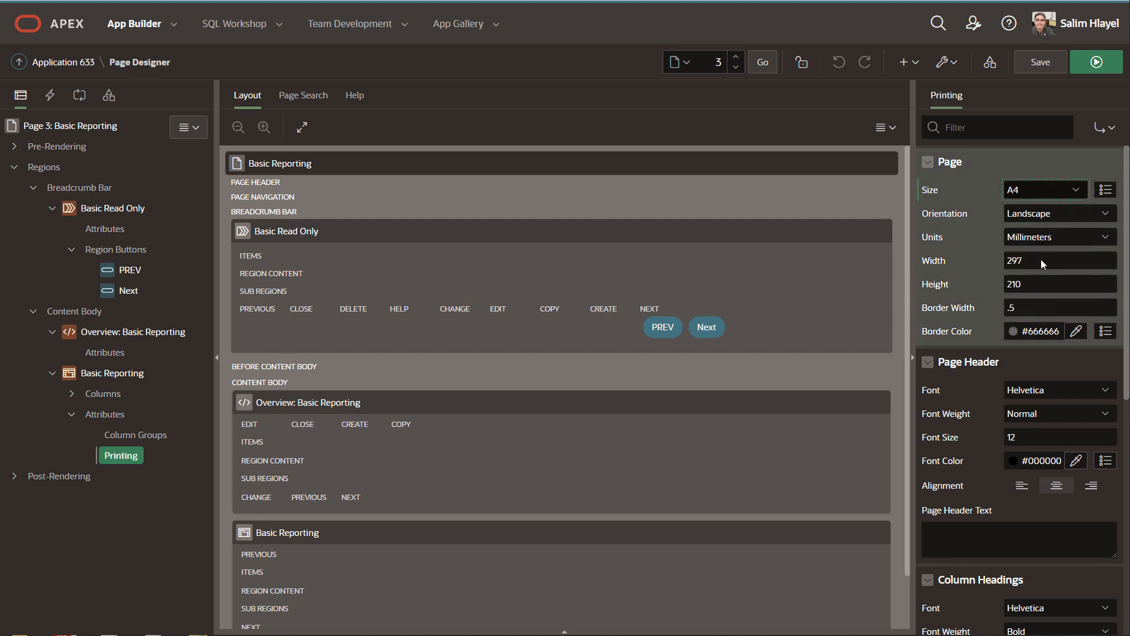
mouse_move(957, 339)
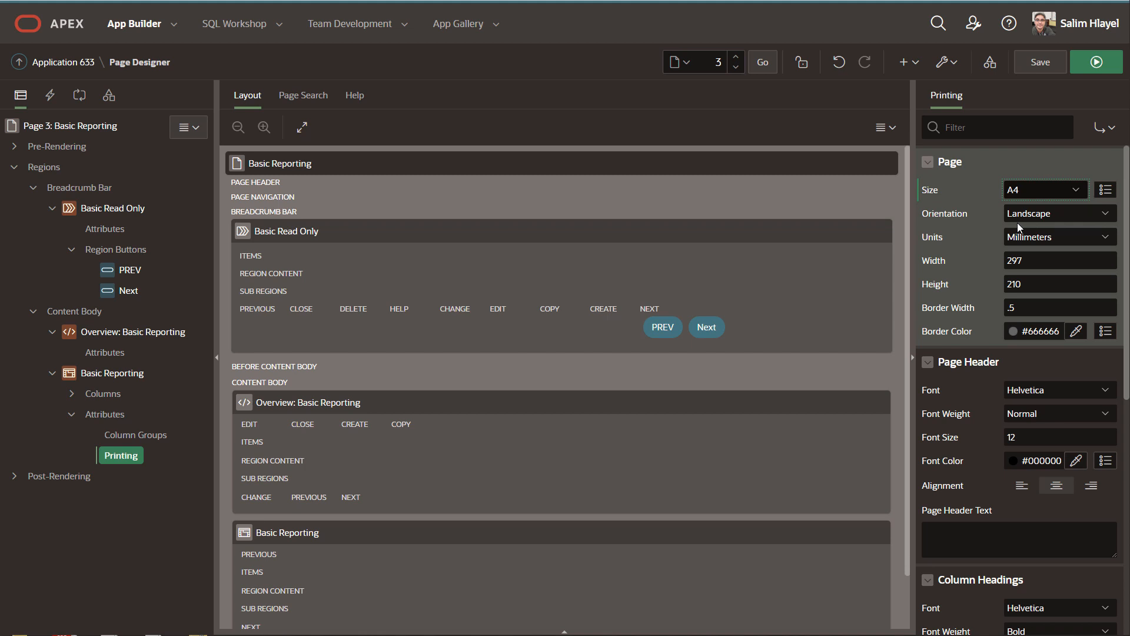
mouse_move(965, 490)
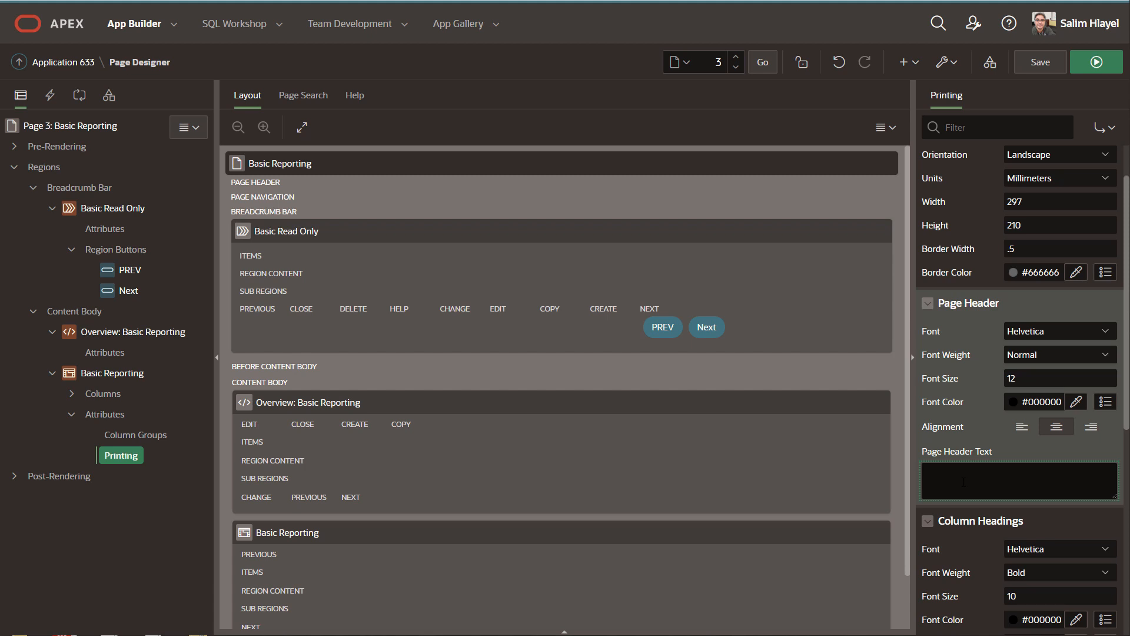
text(Employee Repo)
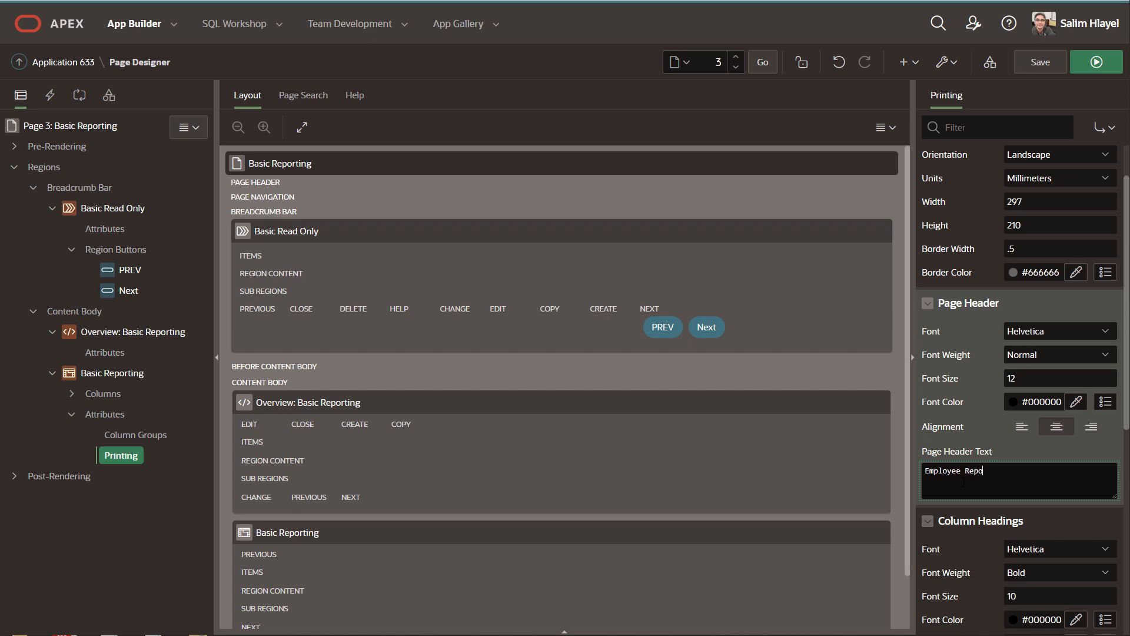
scroll(down, 3)
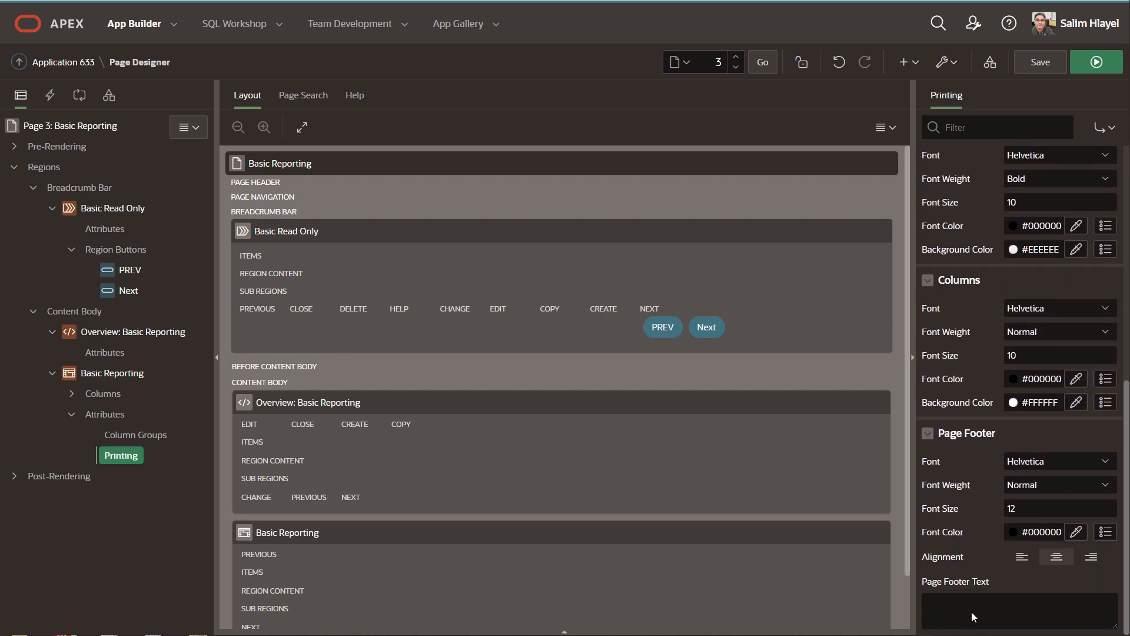
text(Confidi)
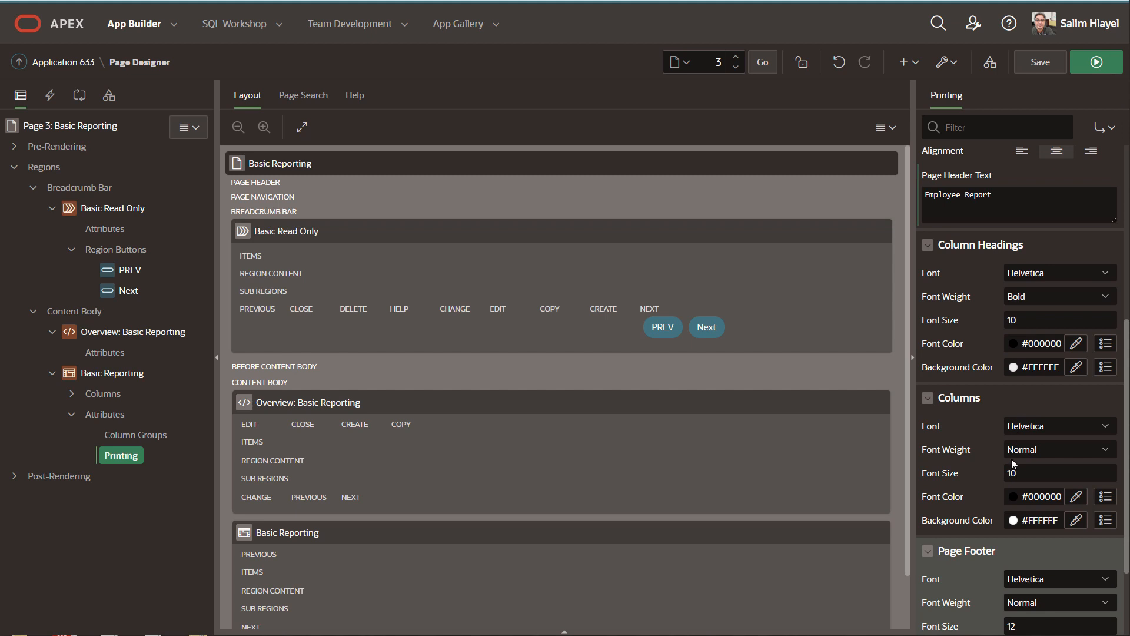
mouse_move(1076, 346)
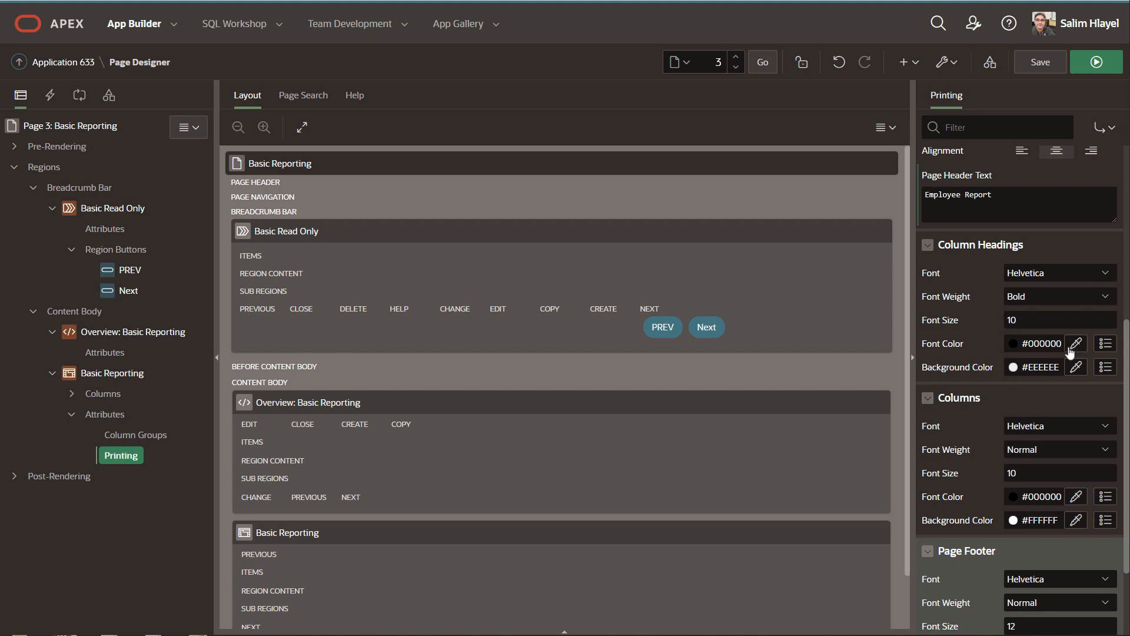
Step: Colour printed column headings #ABABAB text on a #303030 background
click(1076, 344)
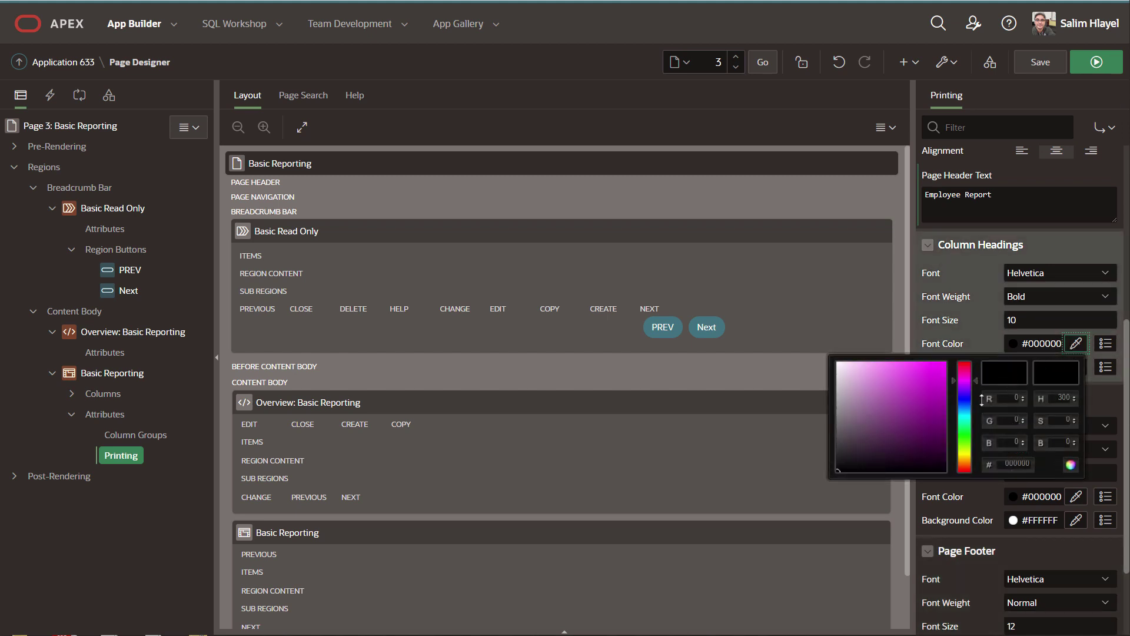
click(833, 438)
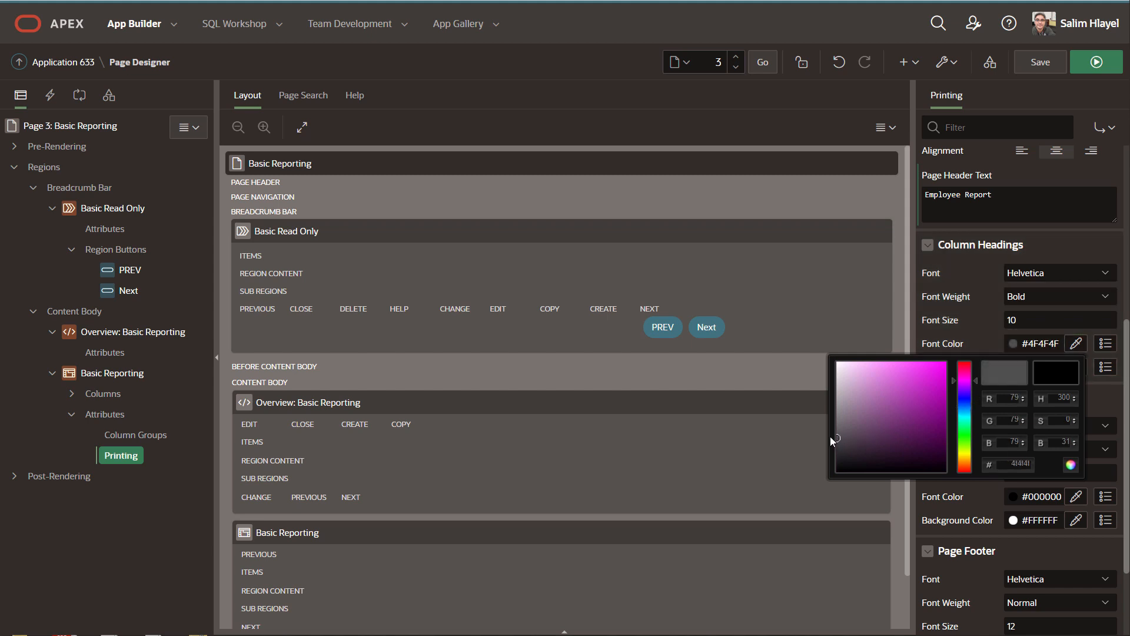
click(838, 403)
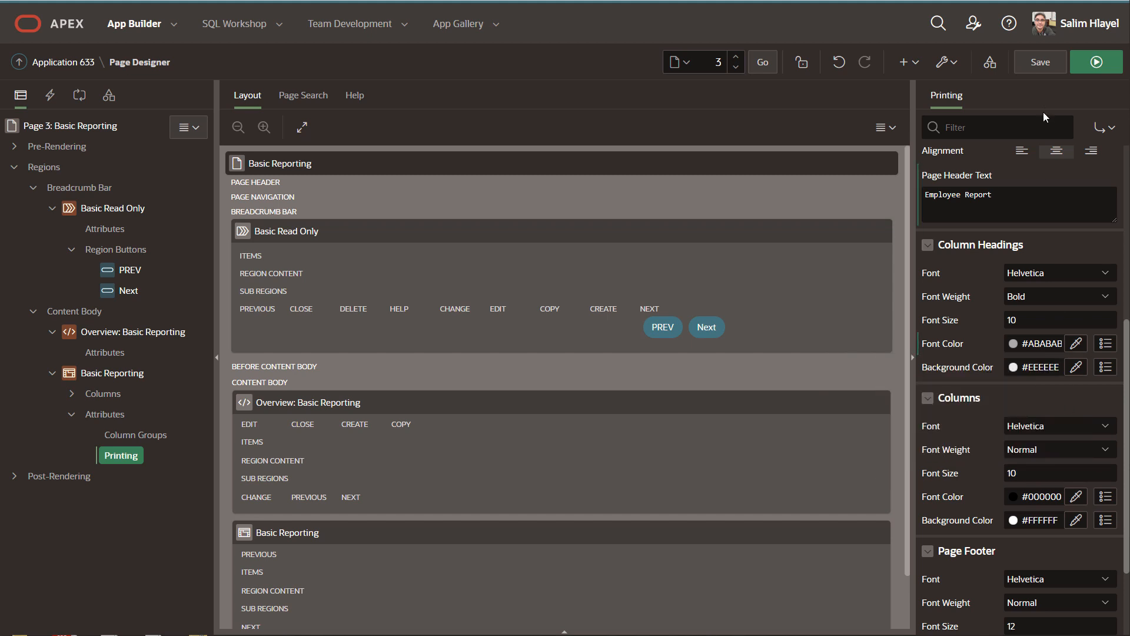
mouse_move(1047, 125)
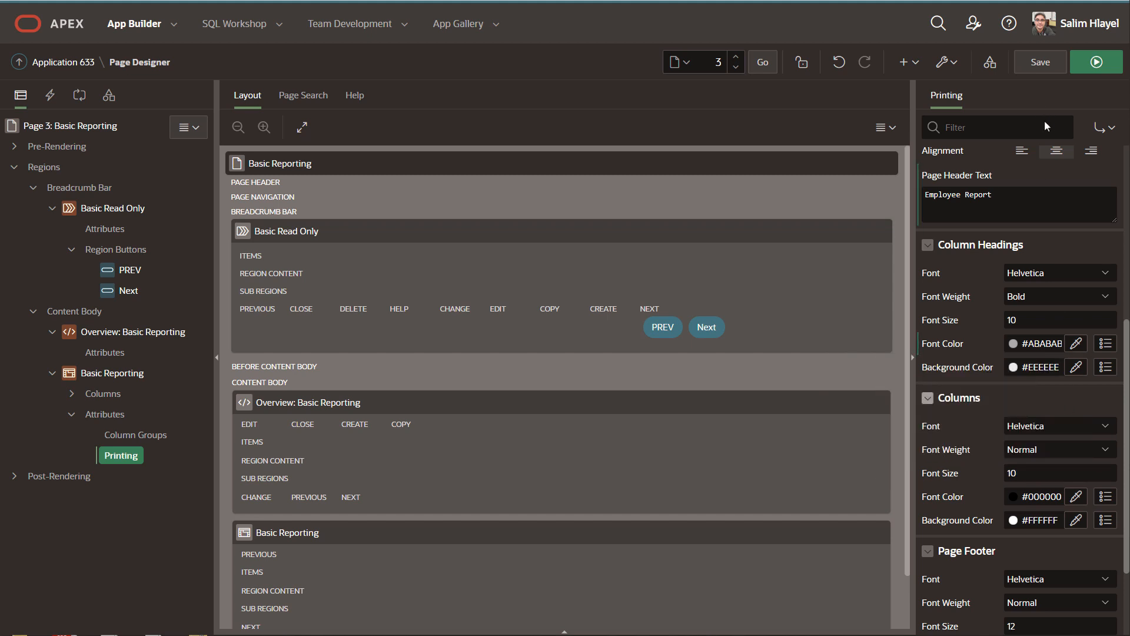
click(1075, 368)
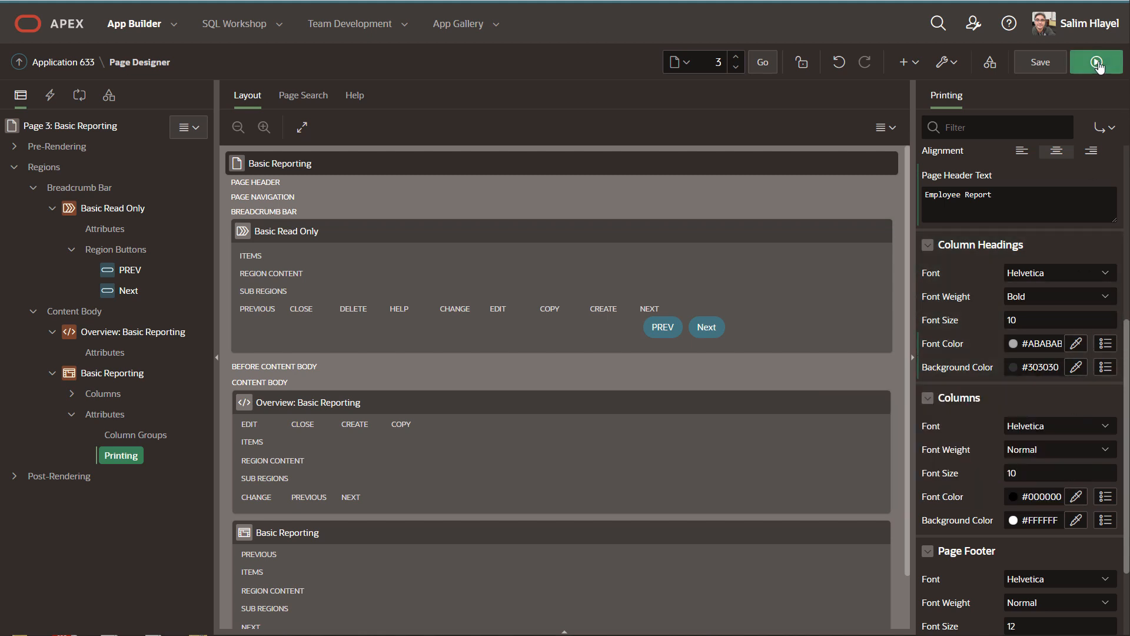
Step: Run the page and download the grid as a PDF on A4 landscape
click(1095, 61)
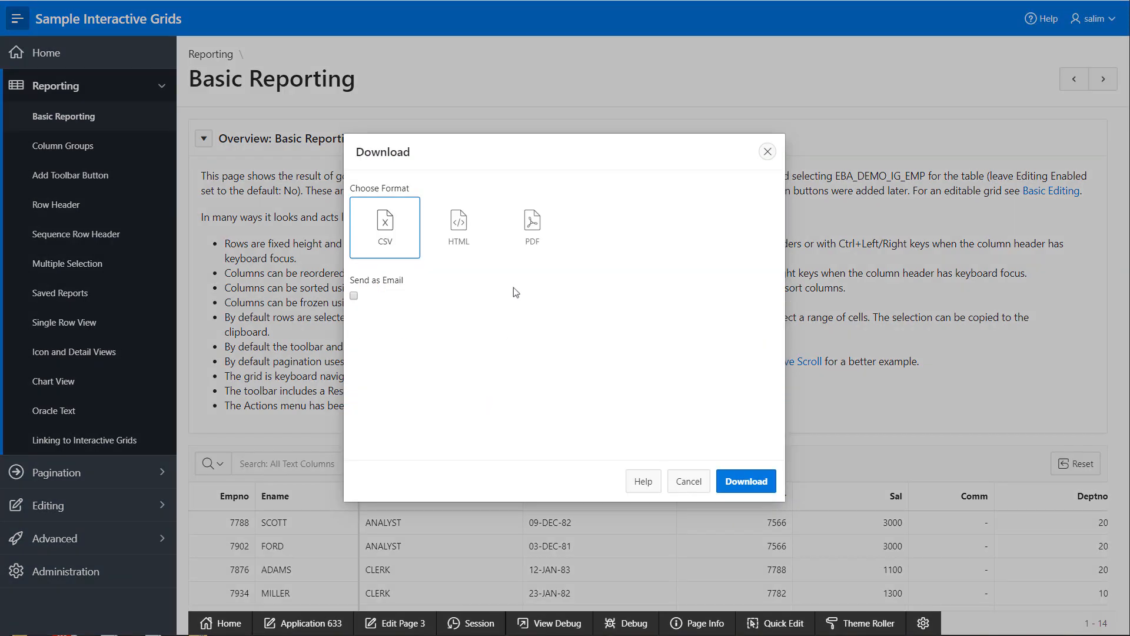
click(531, 228)
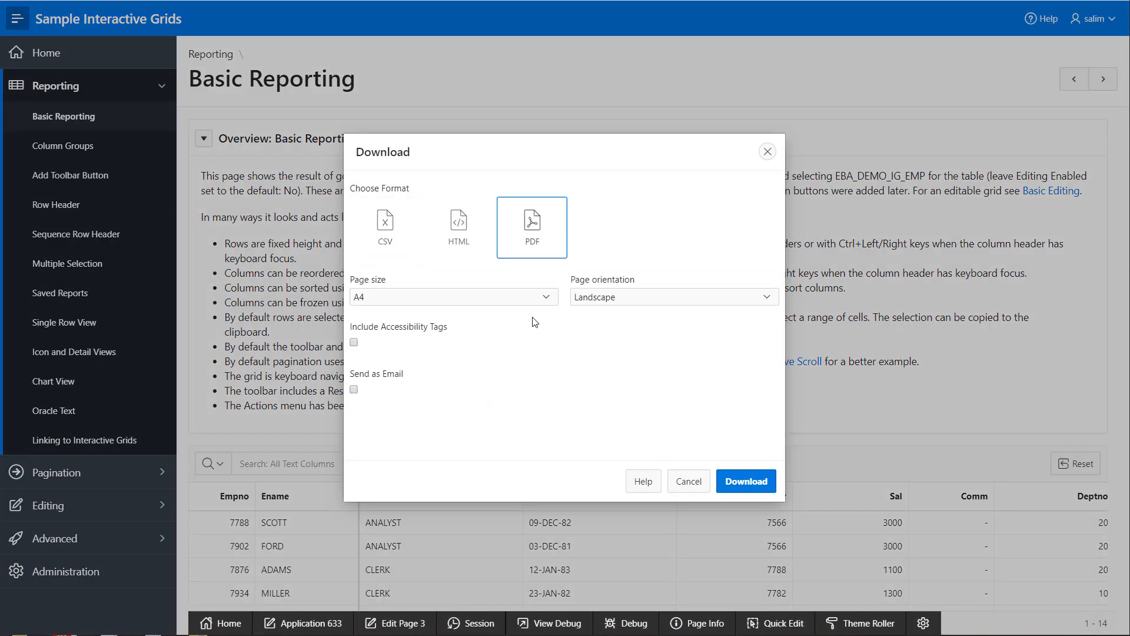
mouse_move(394, 271)
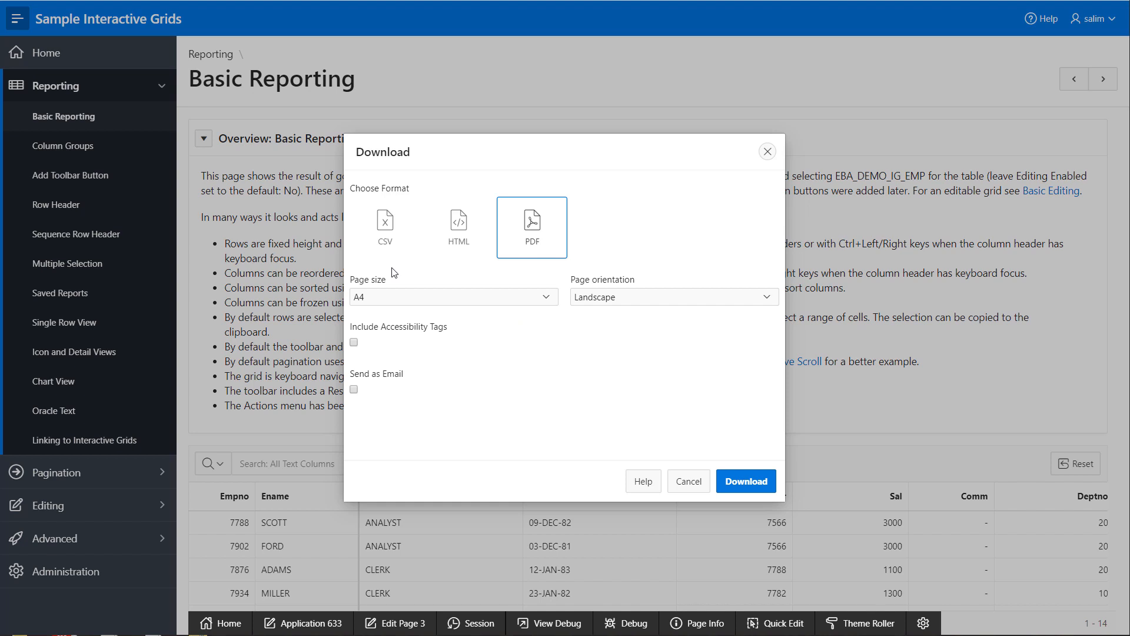
mouse_move(611, 300)
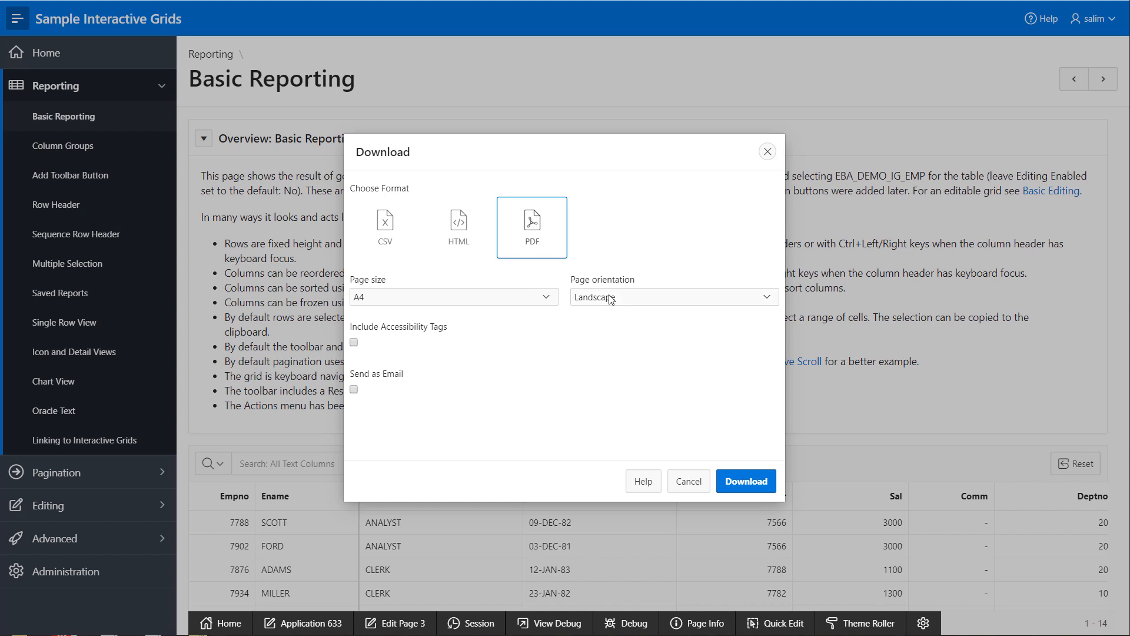
mouse_move(405, 344)
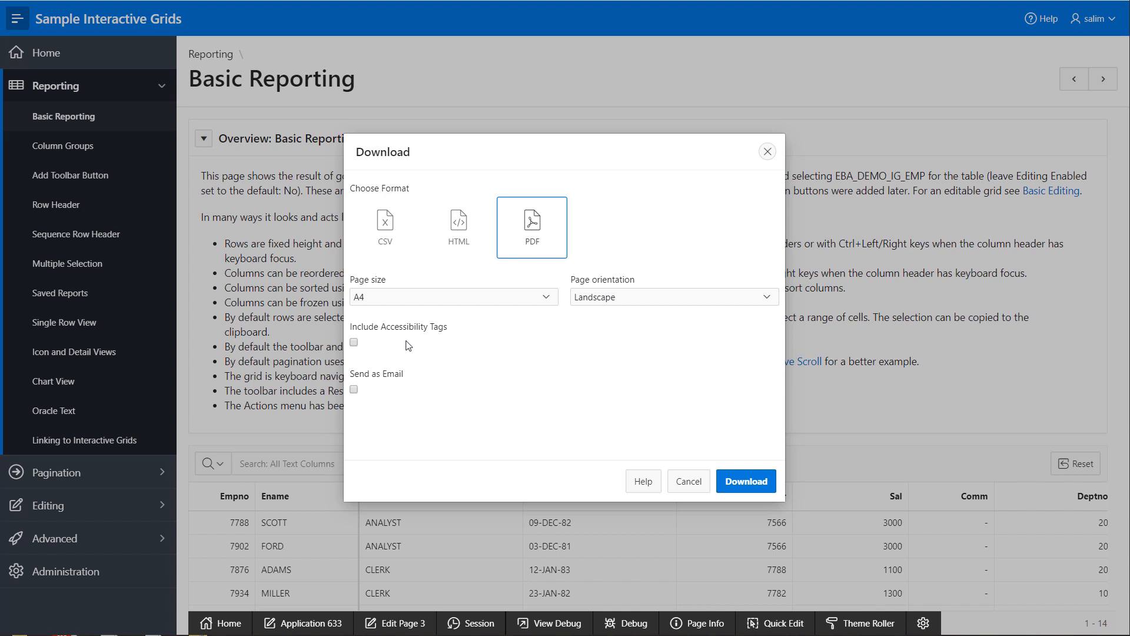
click(746, 480)
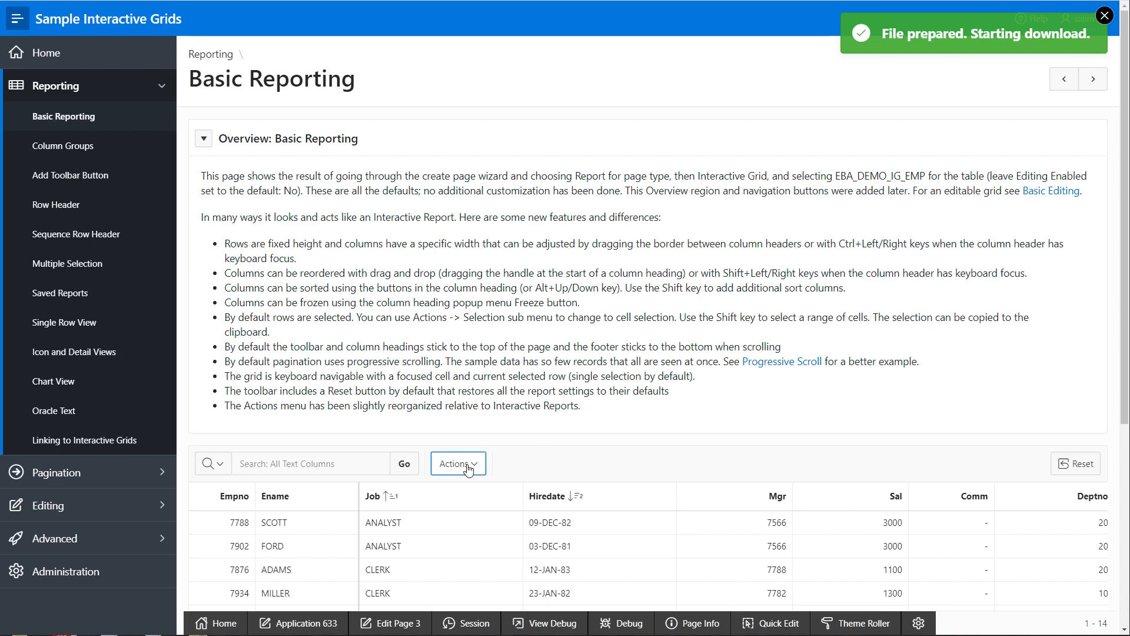
Step: Add a 'sal > 2500' highlight shading rows with background #F5D7F5 and save it
click(457, 464)
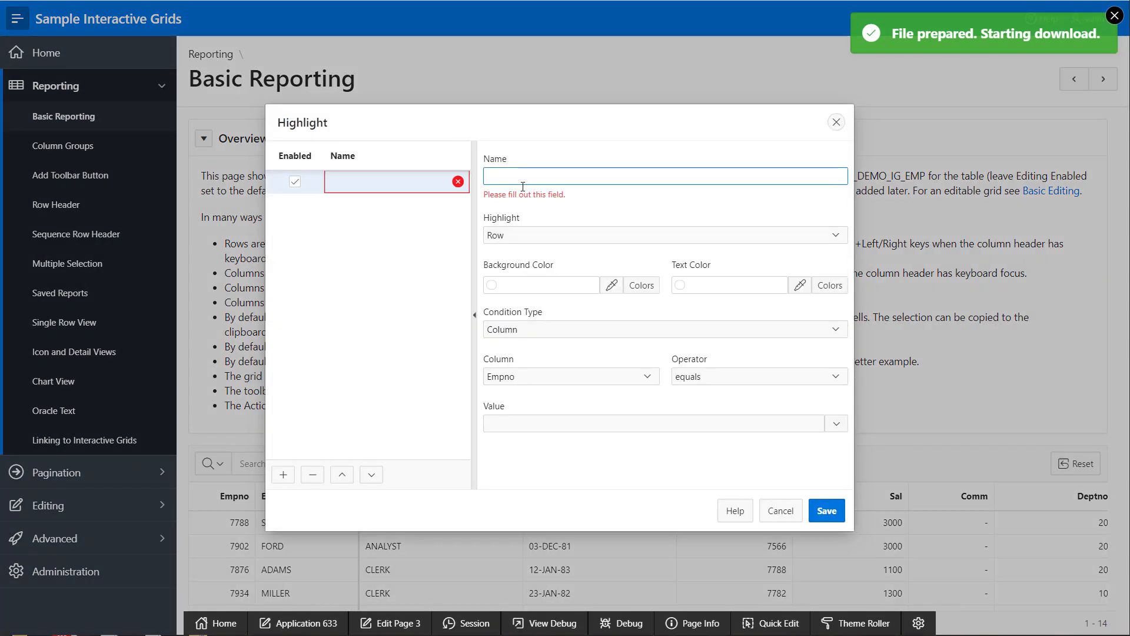
text(sal > 2500)
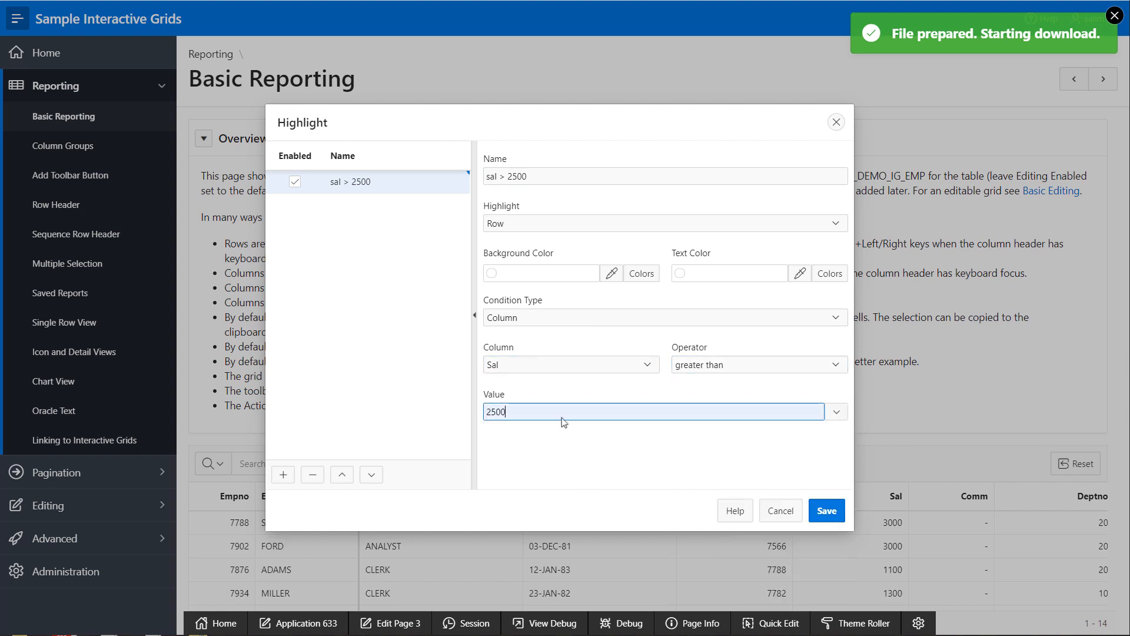
click(610, 273)
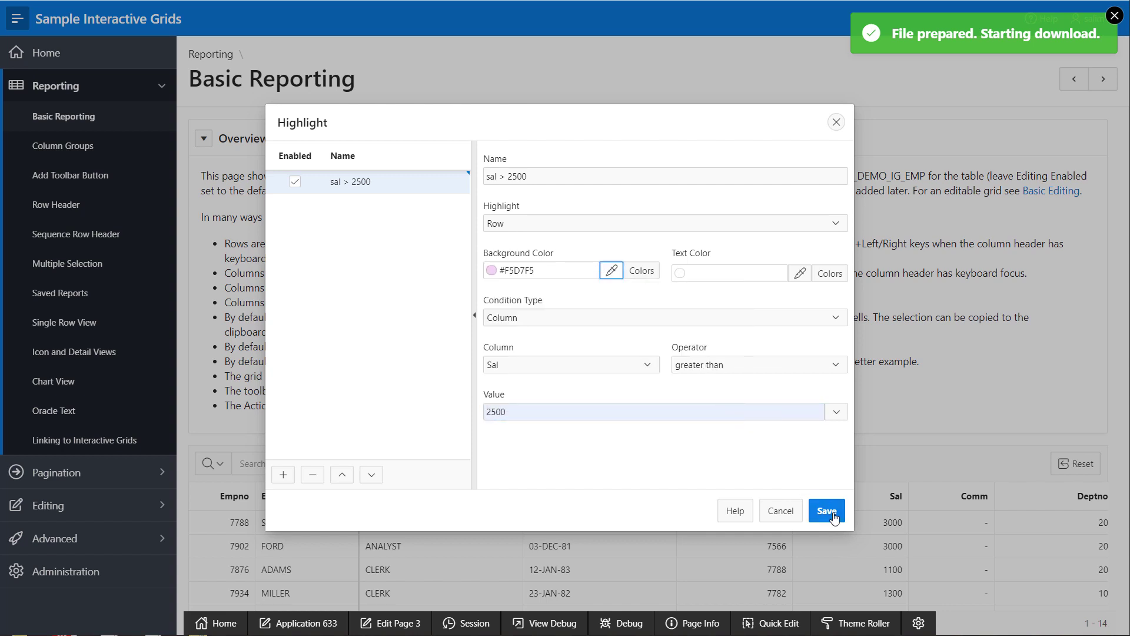
click(827, 510)
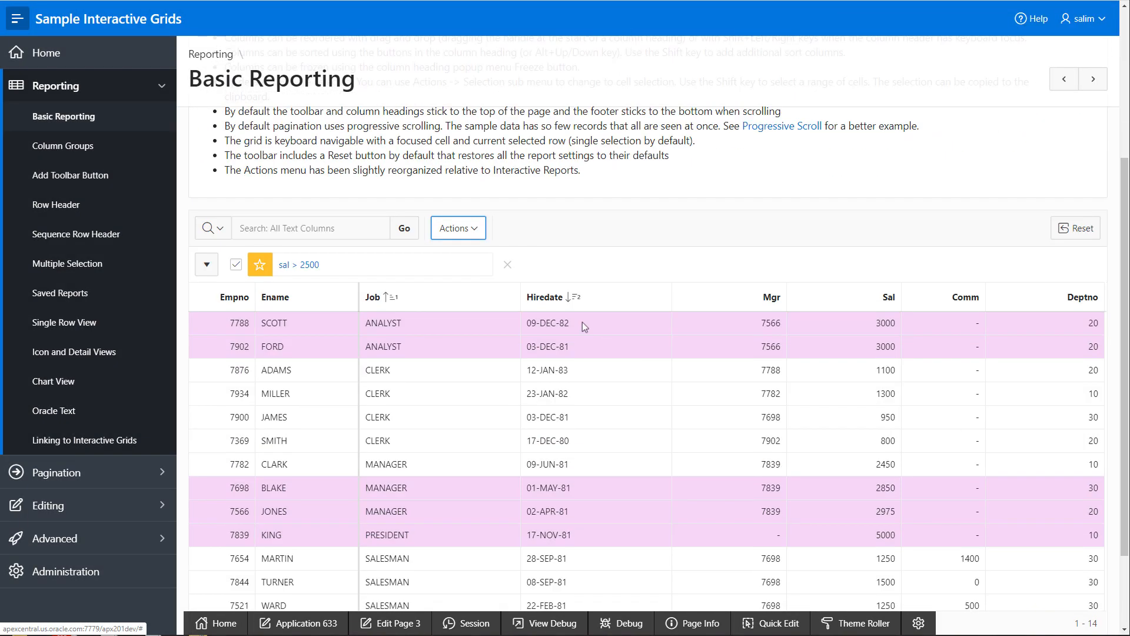
Step: Add a control break on Deptno so rows group by department and save it
click(457, 228)
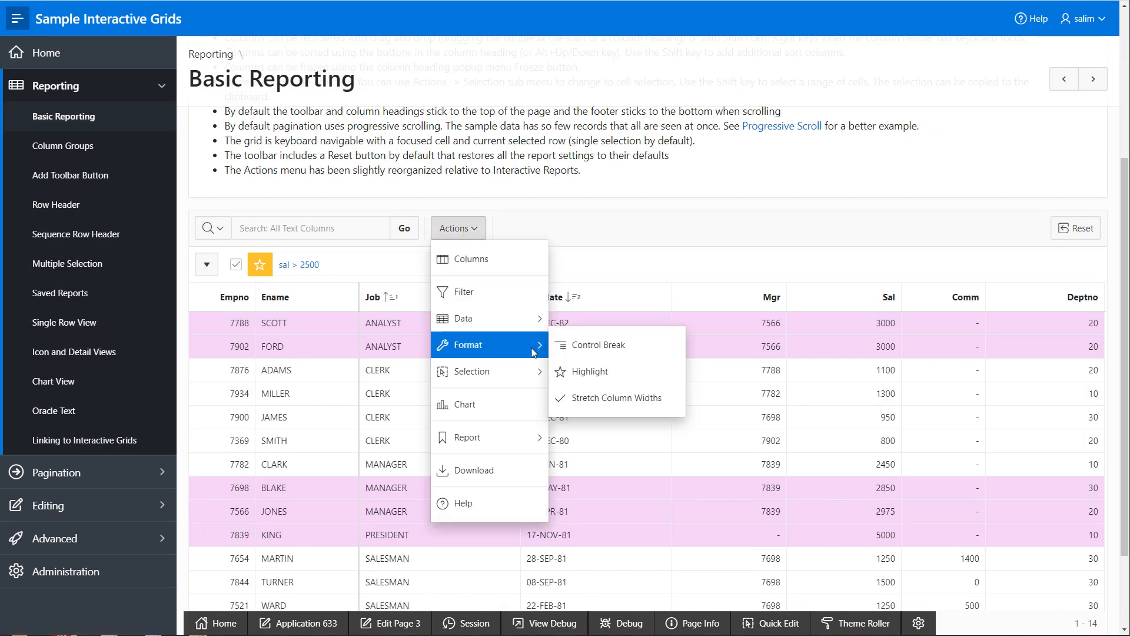
click(598, 345)
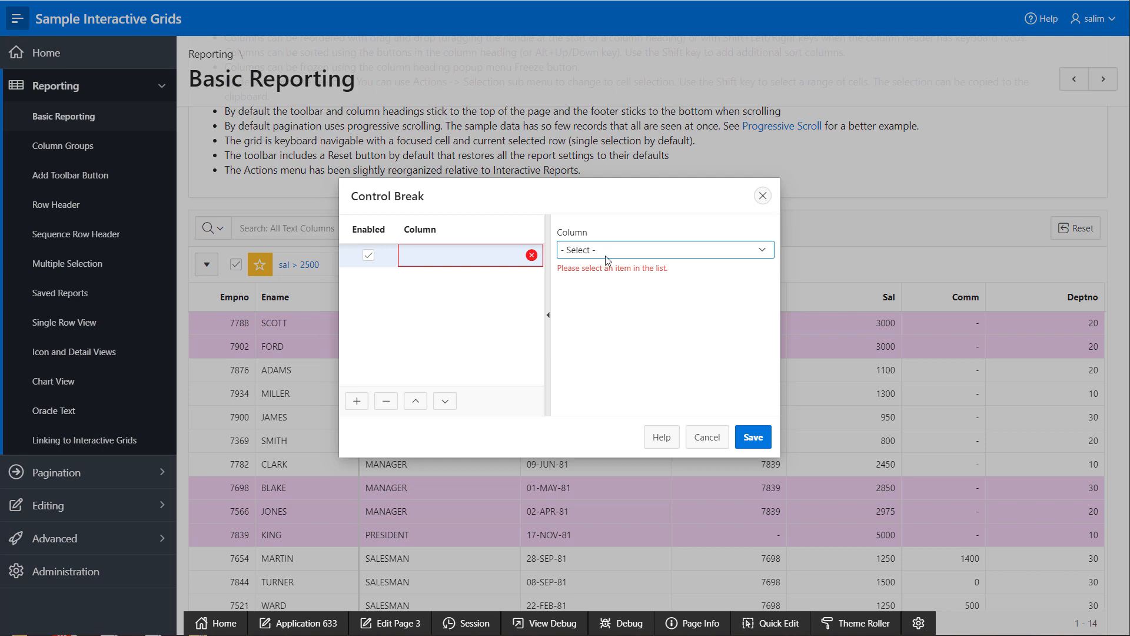
click(664, 250)
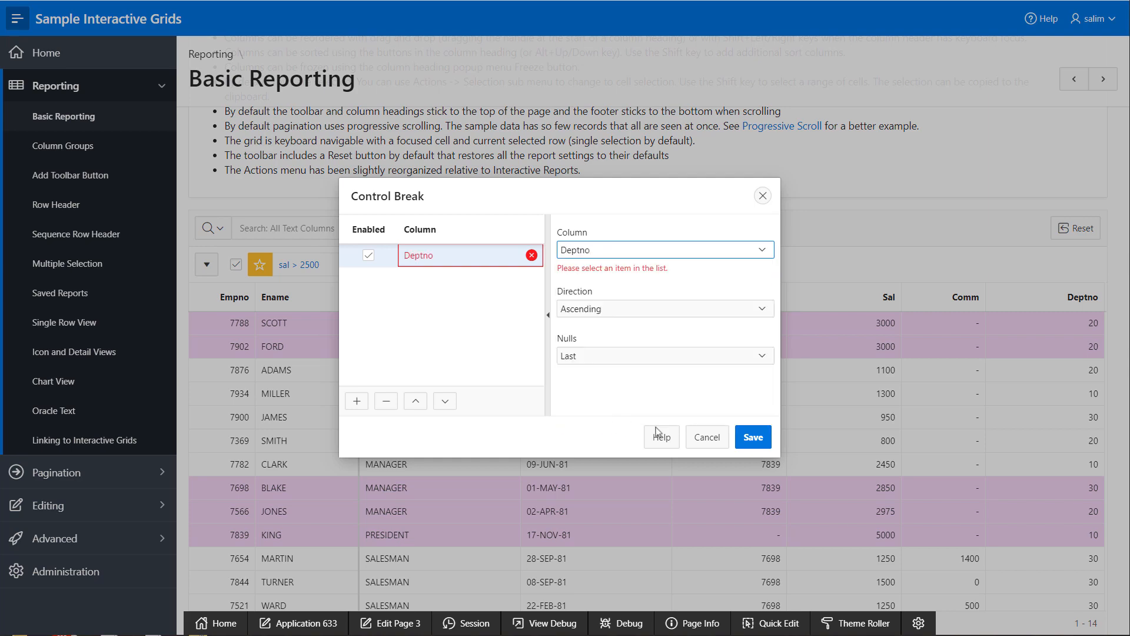
click(754, 437)
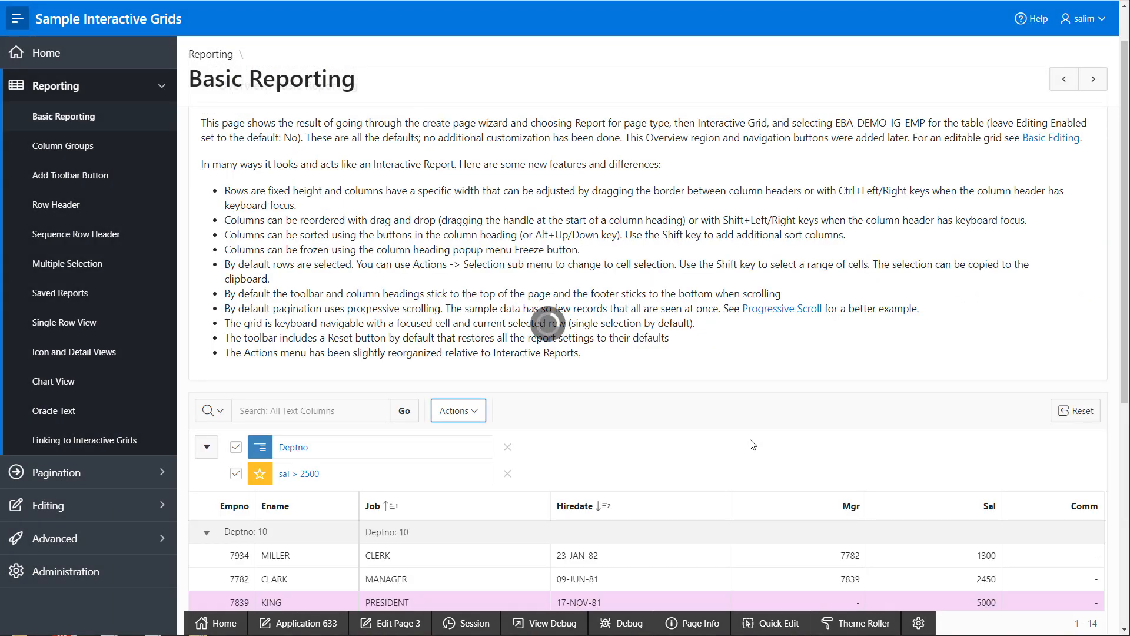
Step: Aggregate Sum on Sal with overall value shown, giving department sums and total 29025
click(458, 410)
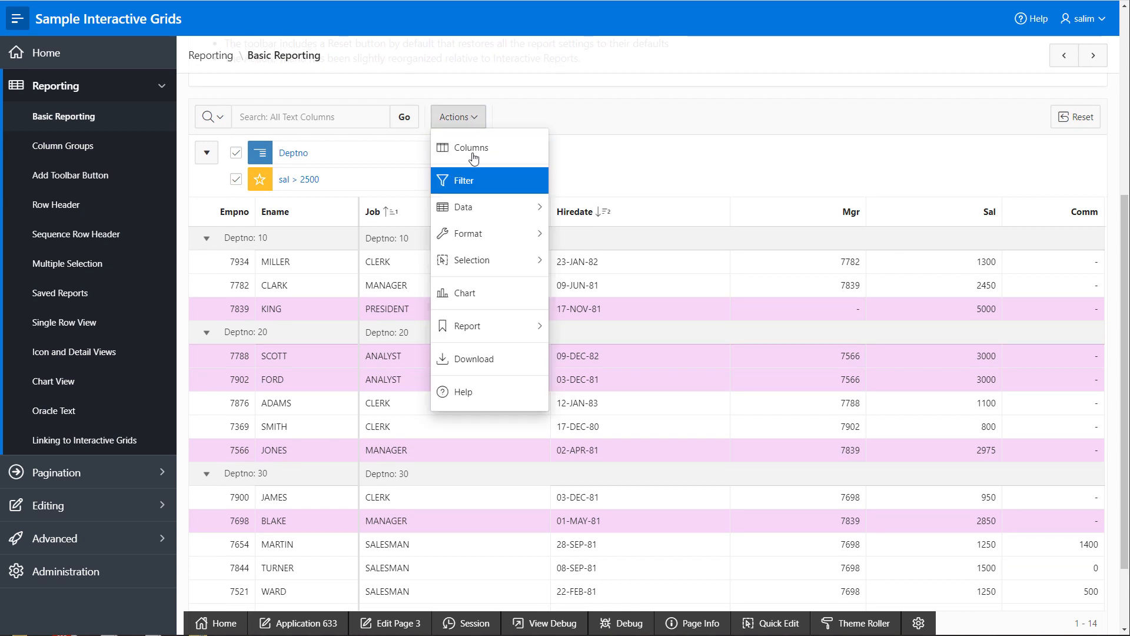
mouse_move(481, 261)
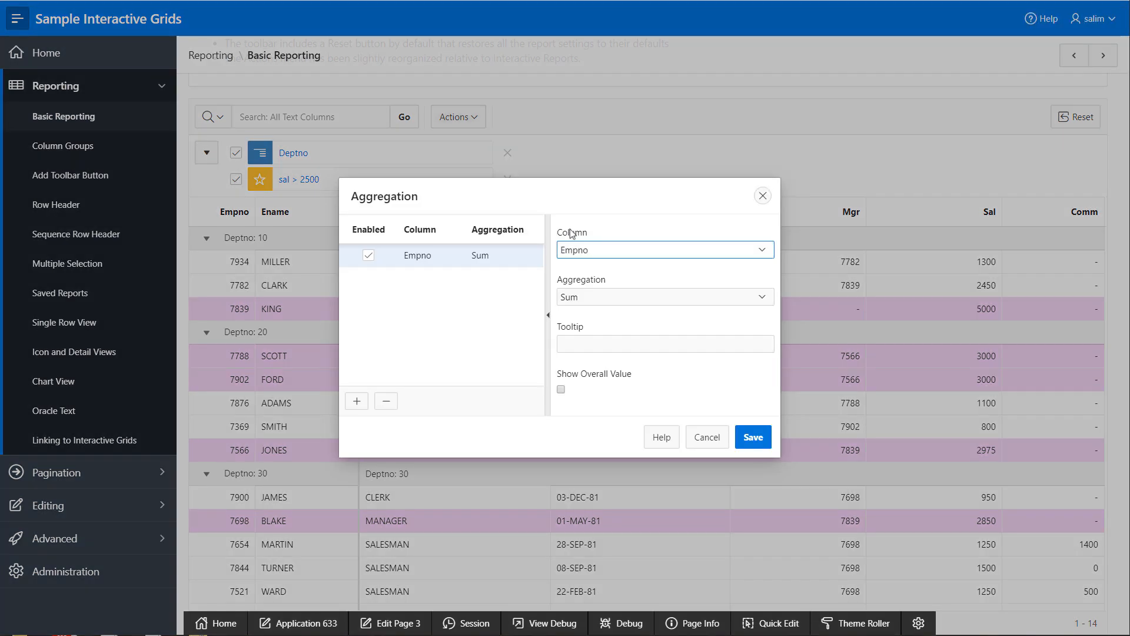
click(664, 250)
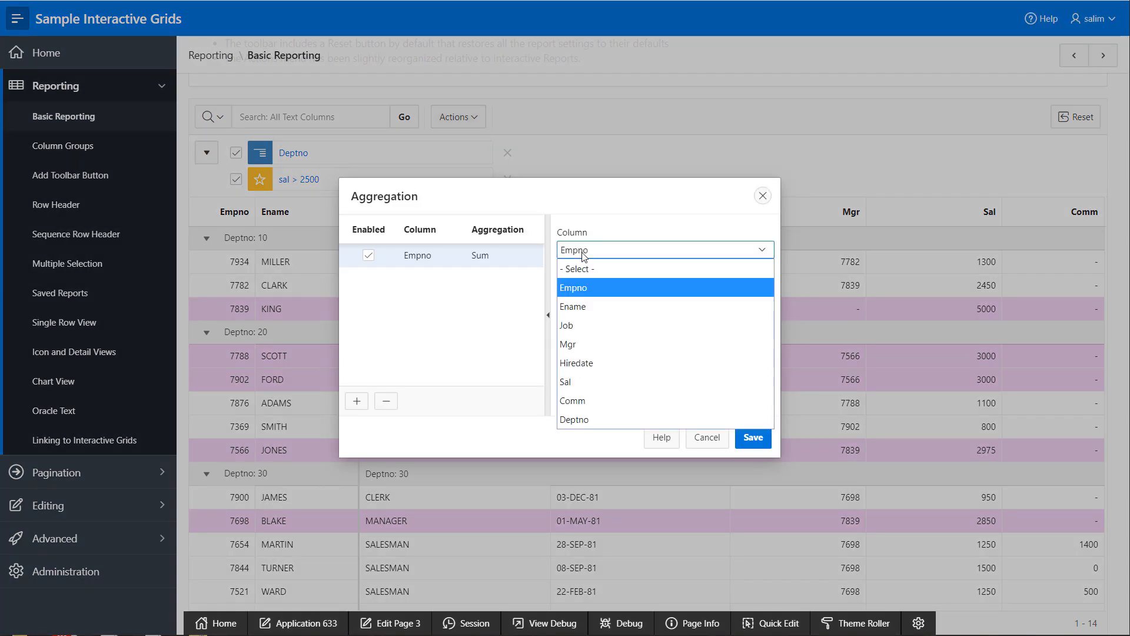
click(565, 382)
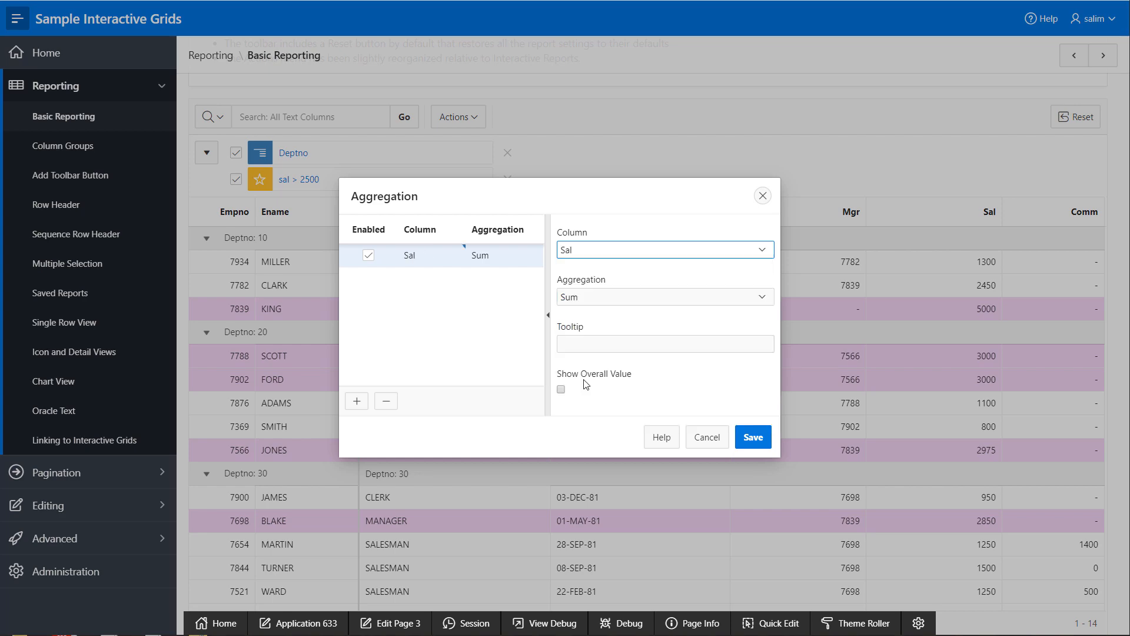
click(752, 437)
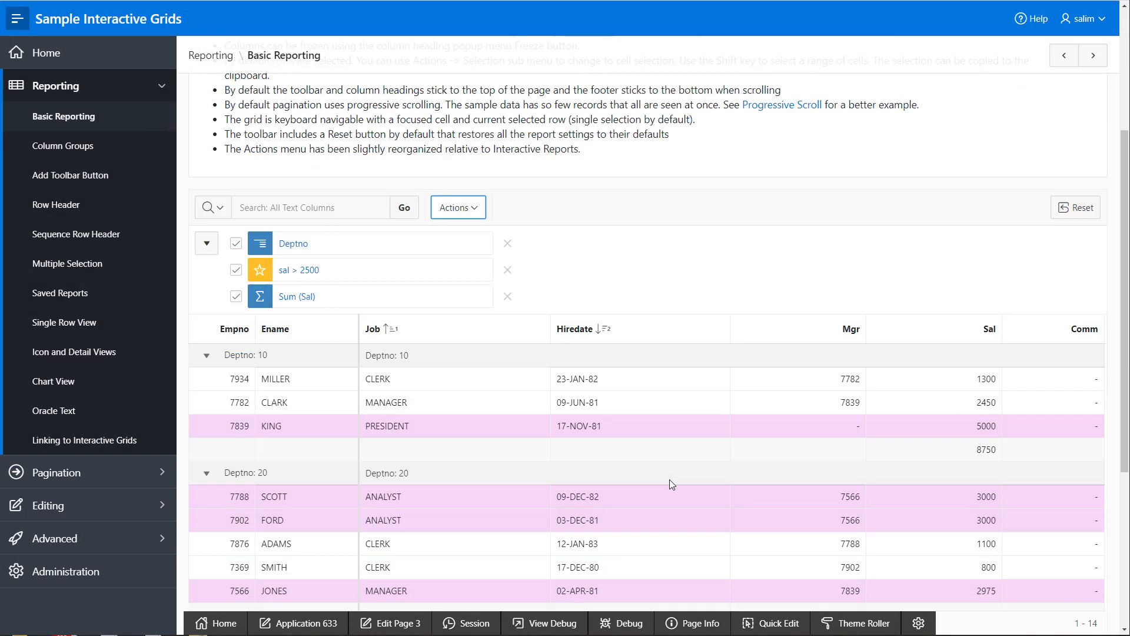
scroll(down, 3)
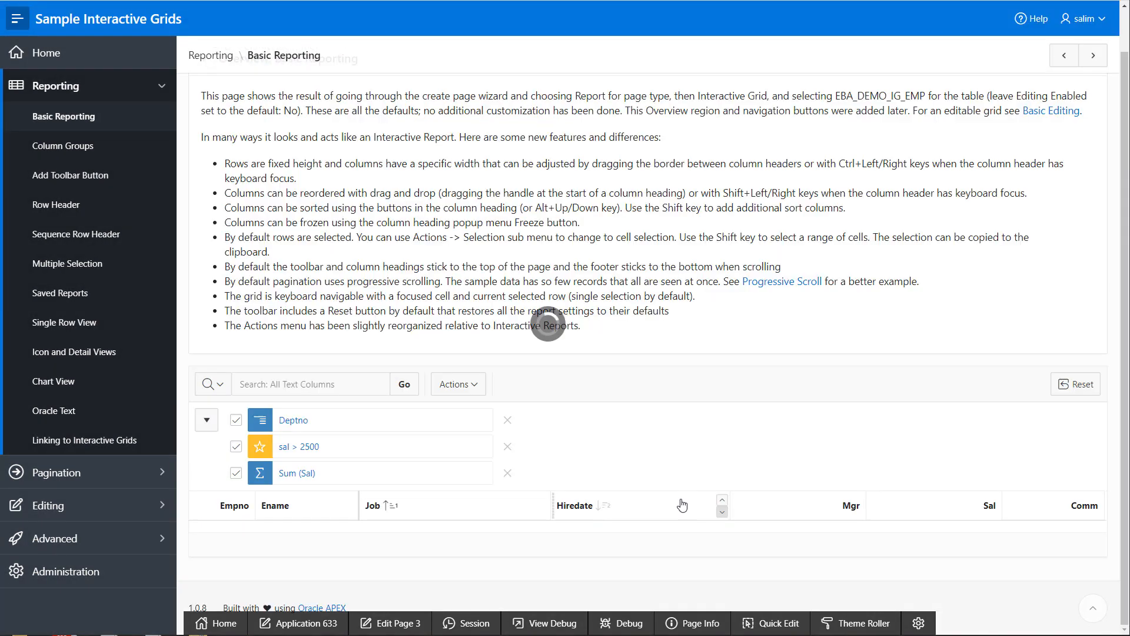
scroll(down, 3)
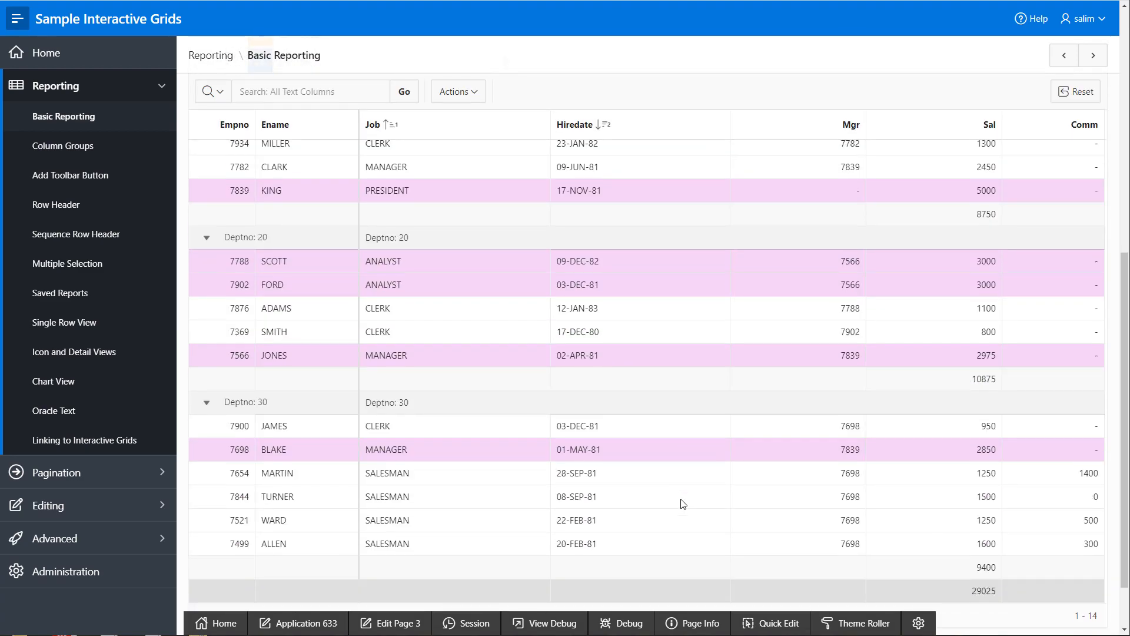
scroll(down, 3)
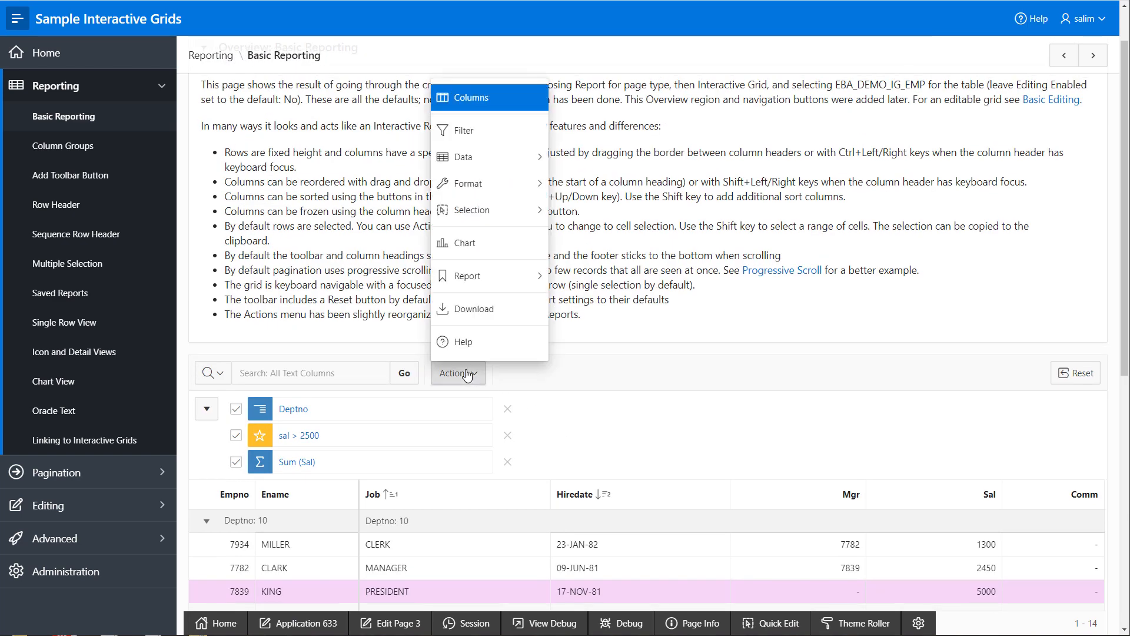
Step: Download the grid as PDF again and open the saved Employee Report file
click(474, 309)
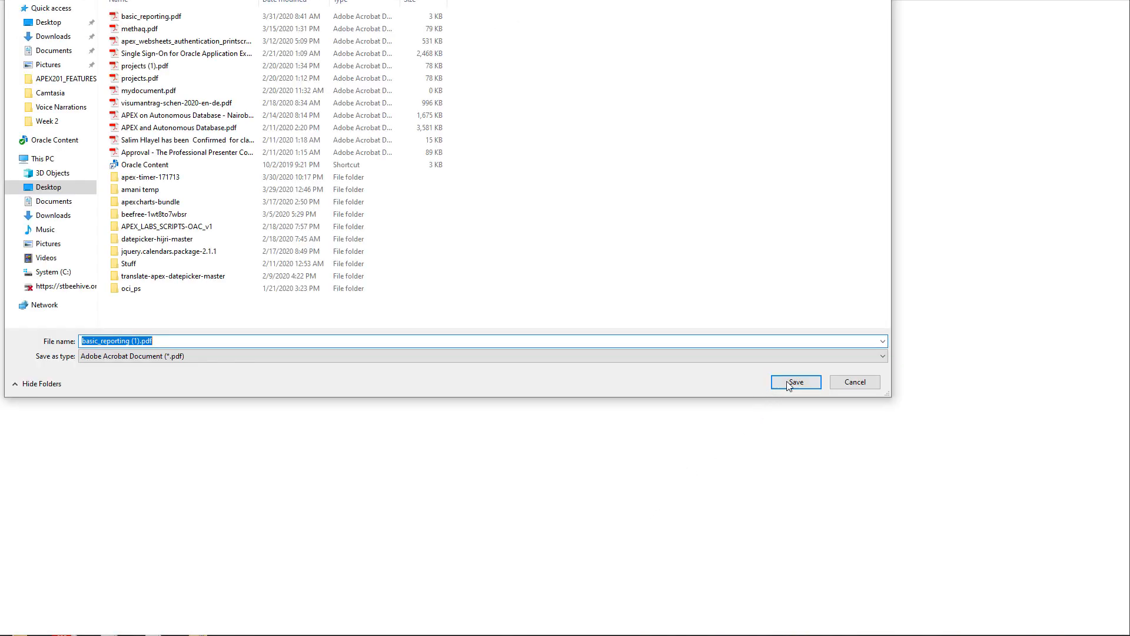
click(796, 381)
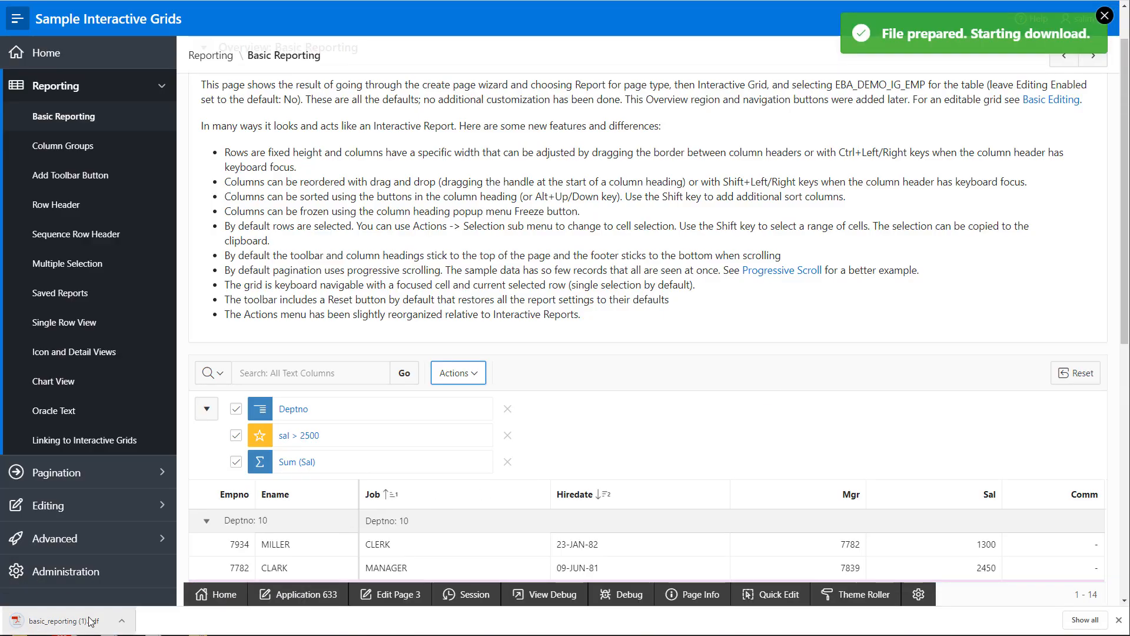
click(64, 617)
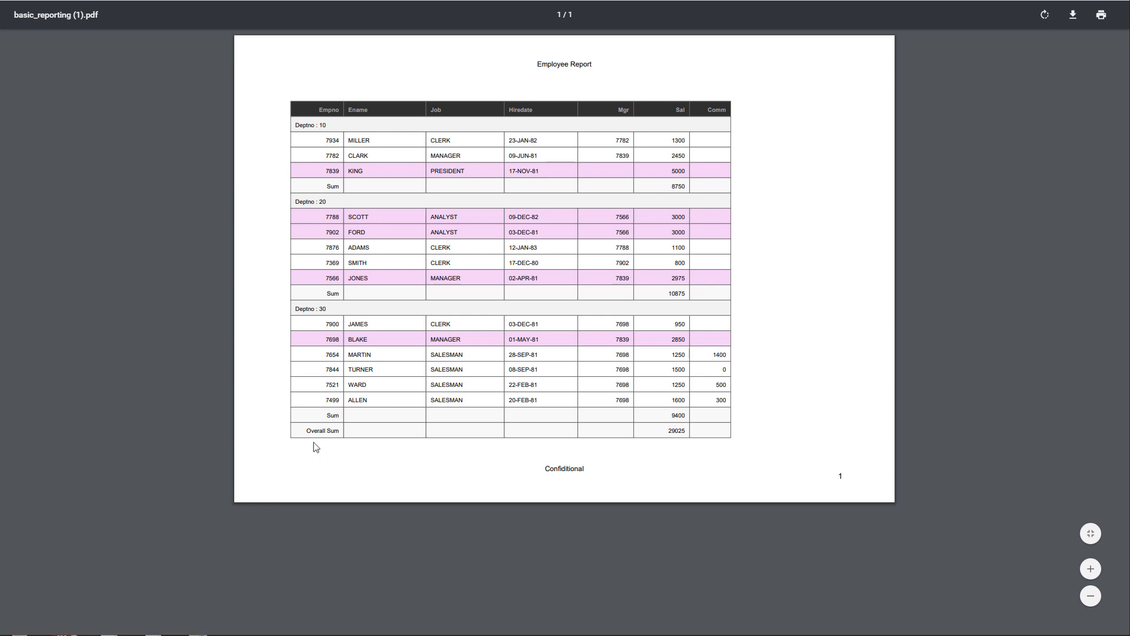
mouse_move(449, 301)
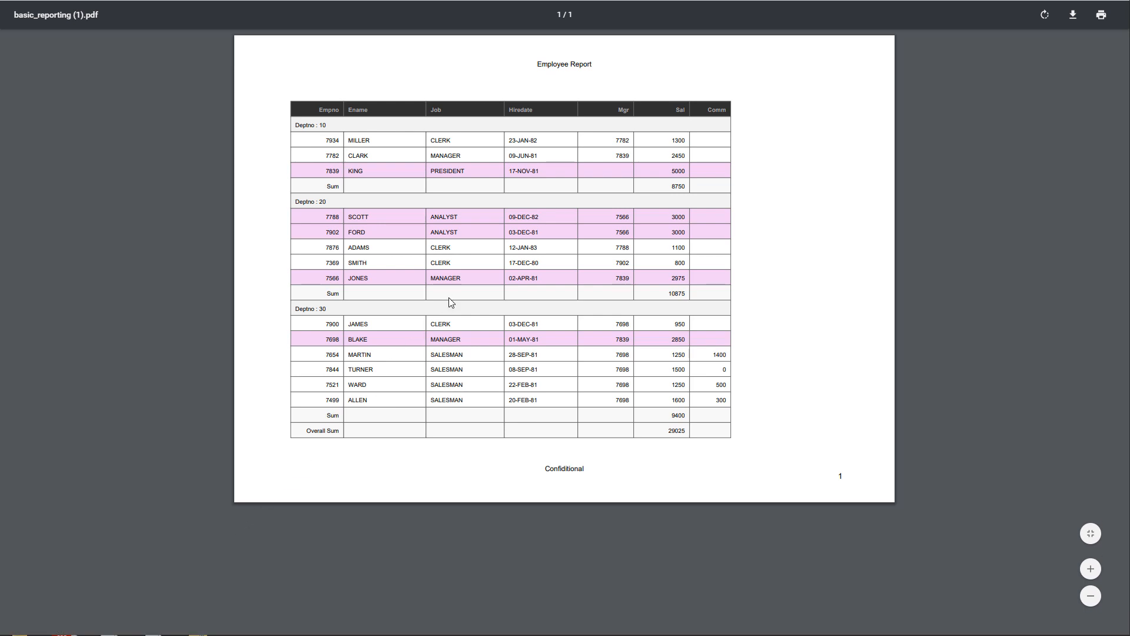